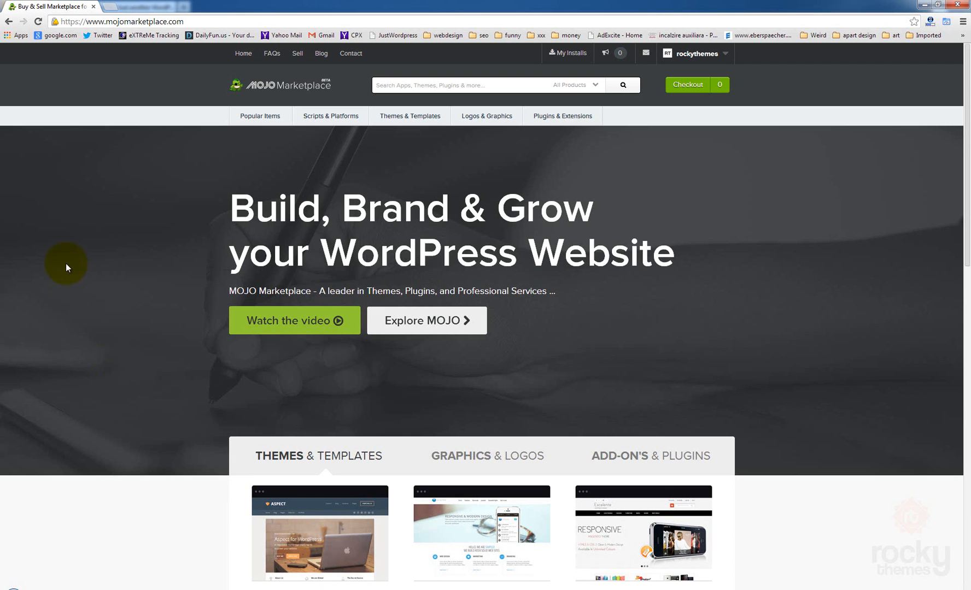
mouse_move(749, 96)
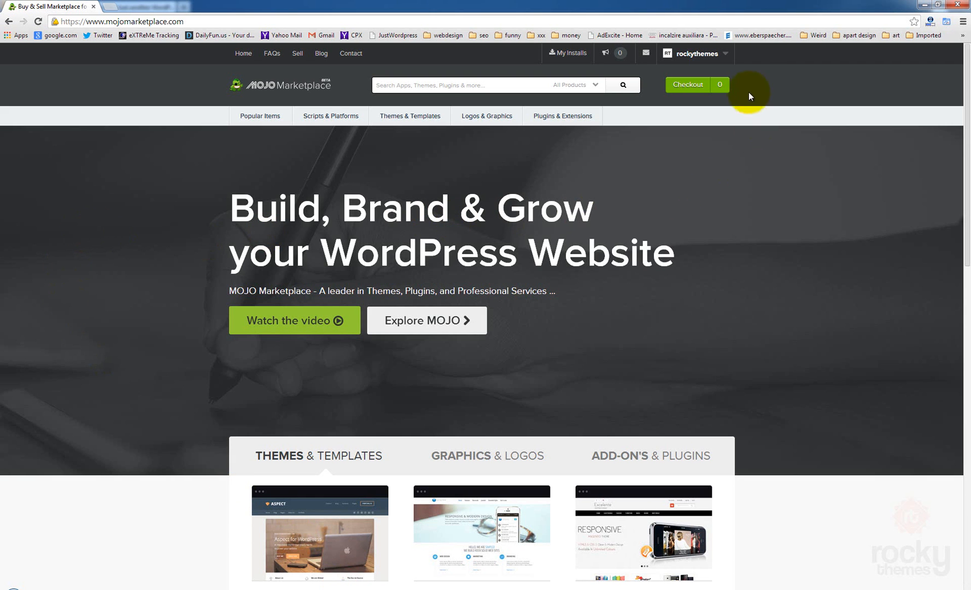
Open the account's My Purchases page from the top-bar account menu
click(688, 127)
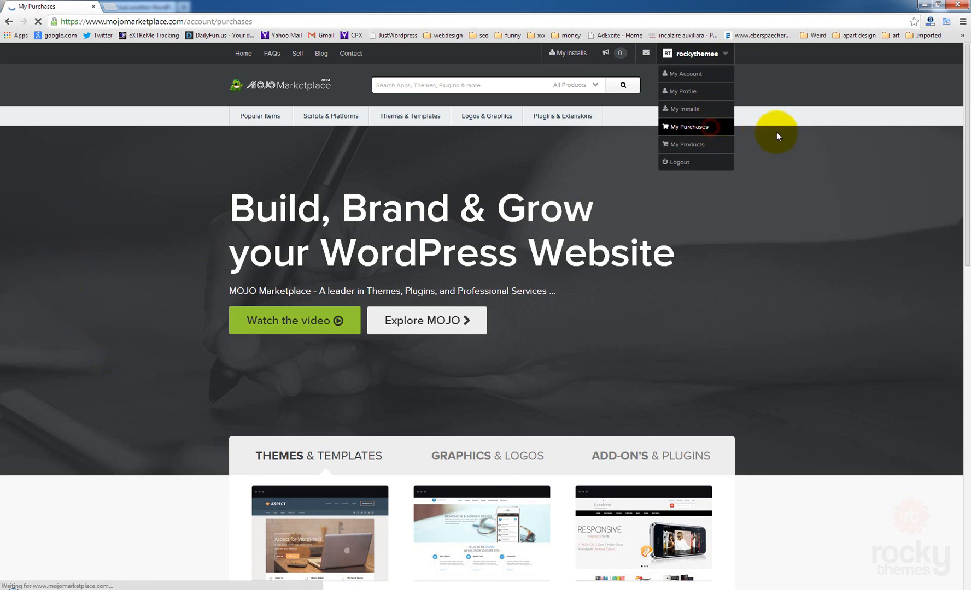
click(687, 126)
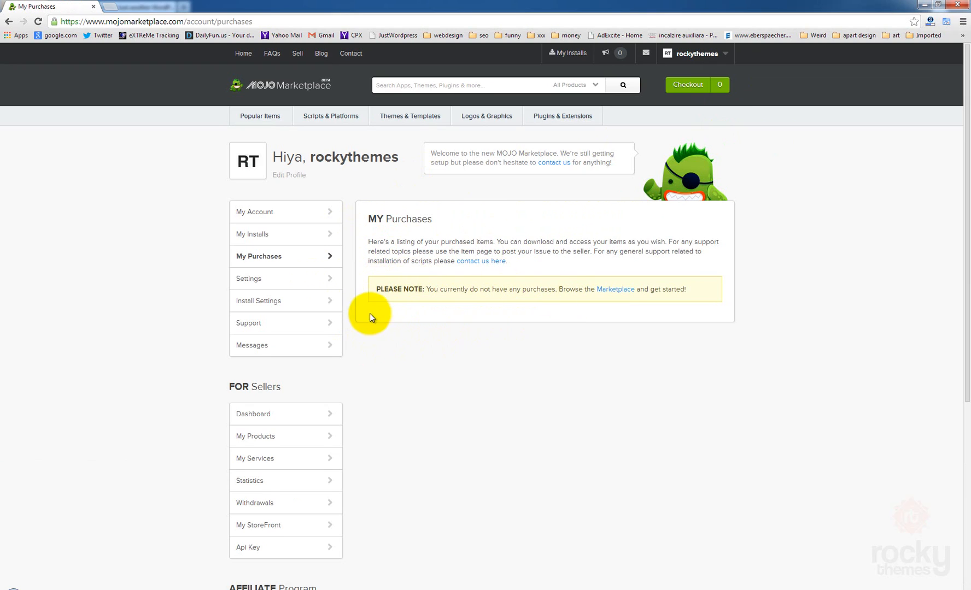
mouse_move(391, 294)
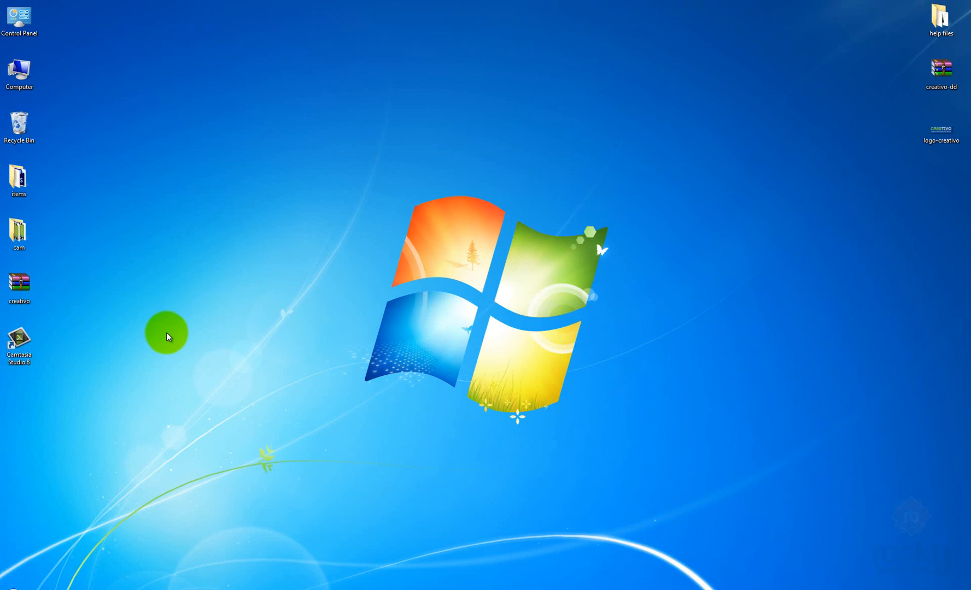
mouse_move(105, 308)
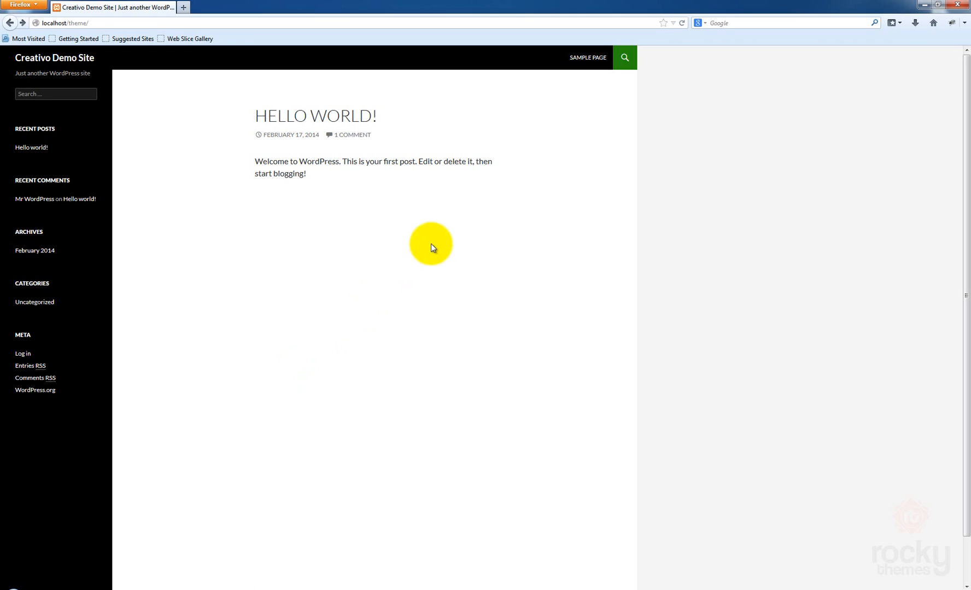
mouse_move(200, 212)
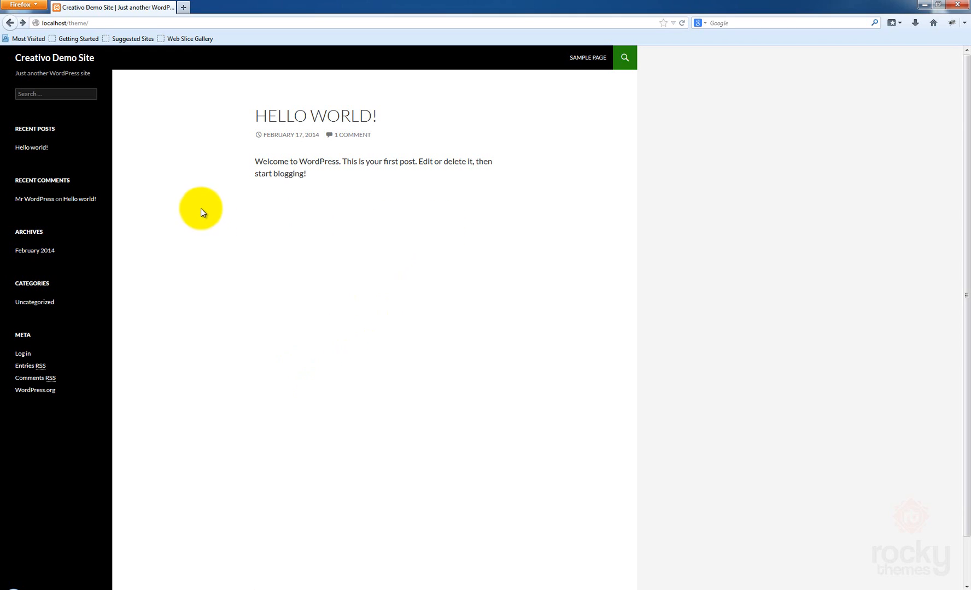
mouse_move(395, 256)
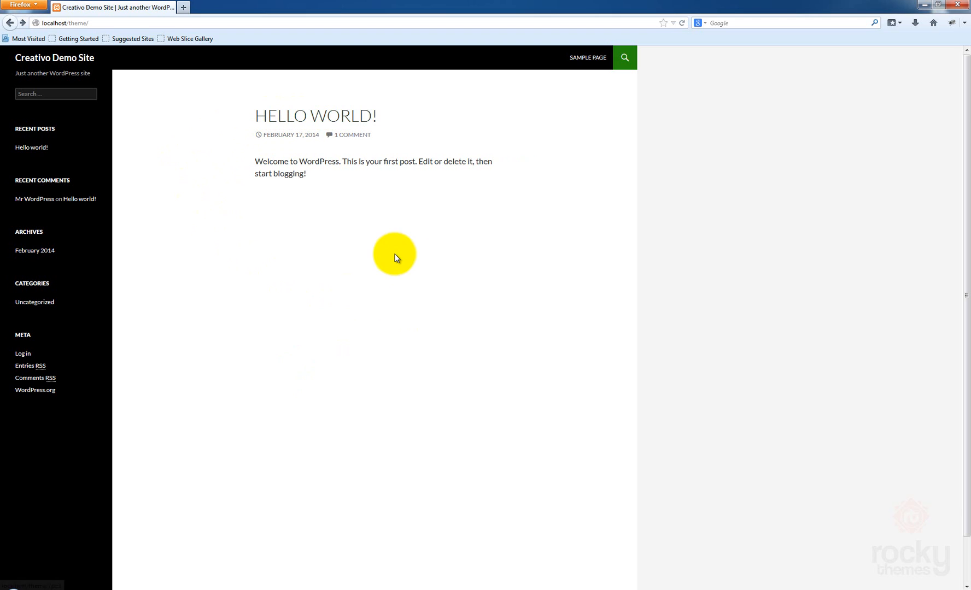
mouse_move(363, 202)
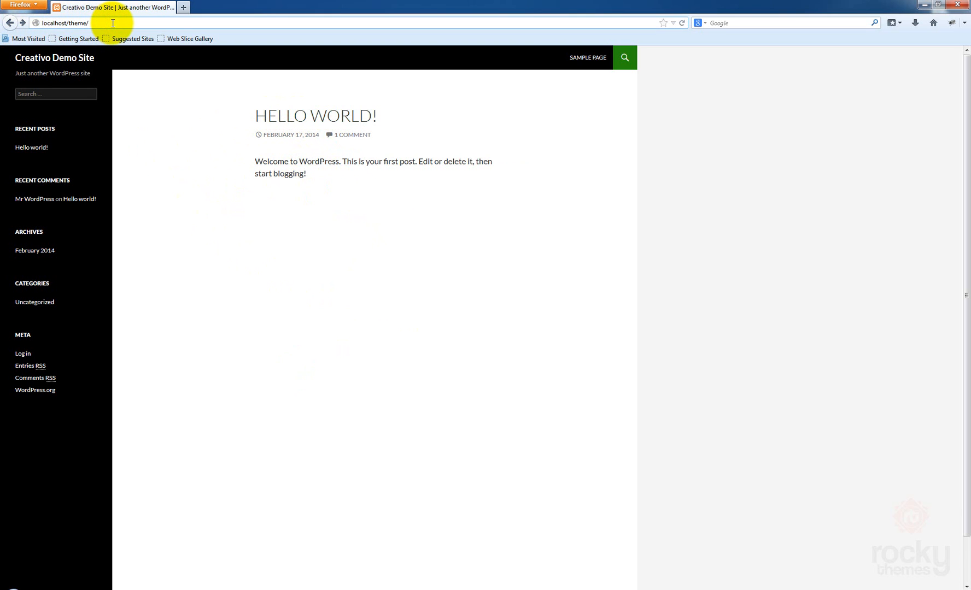
Go to wp-admin and log in to the Creativo Demo Site as admin
text(wp-admin%2F&reauth=1)
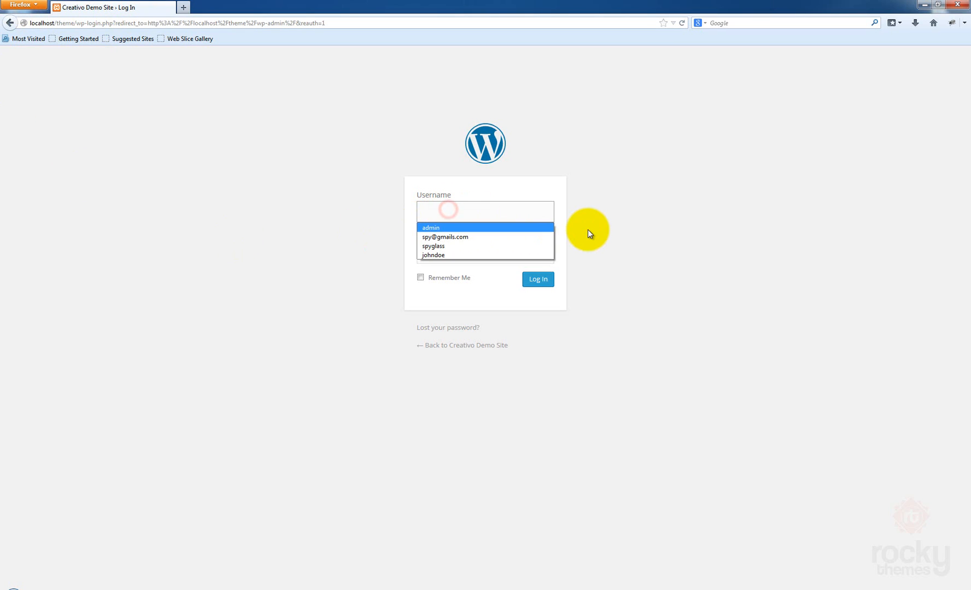
text(admin)
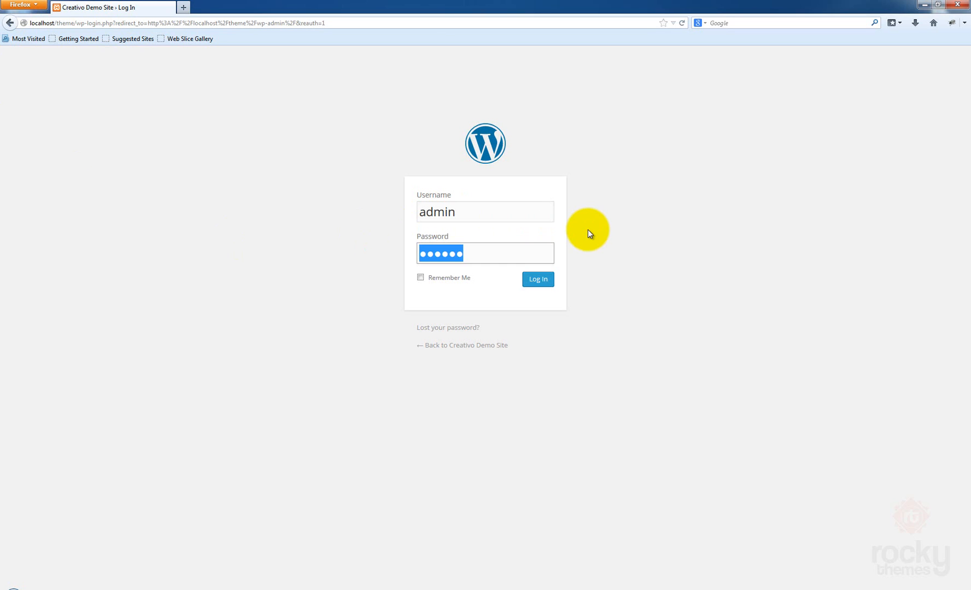
click(538, 278)
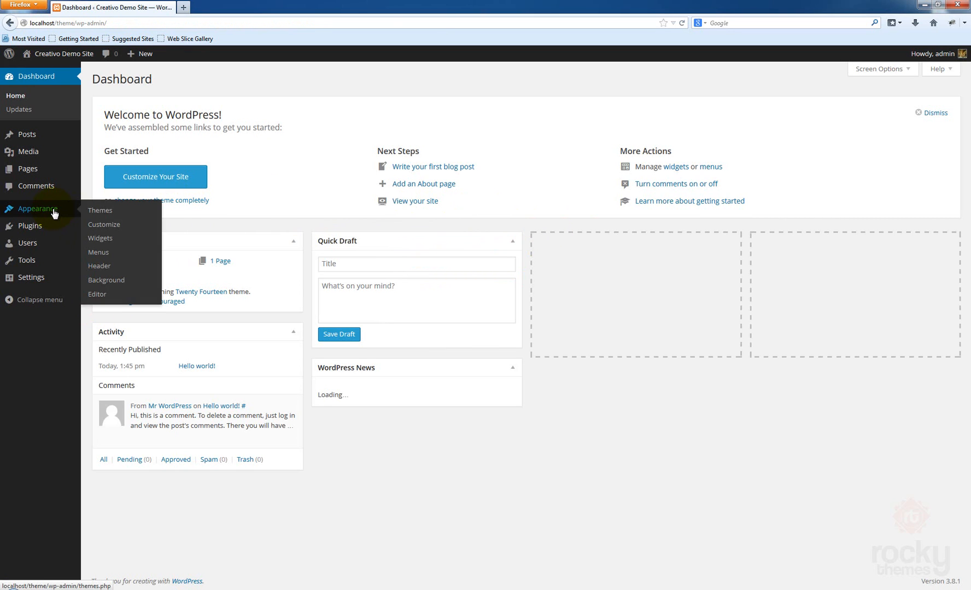
Go to Appearance > Themes, Add New Theme, and choose the zip-upload option
click(99, 210)
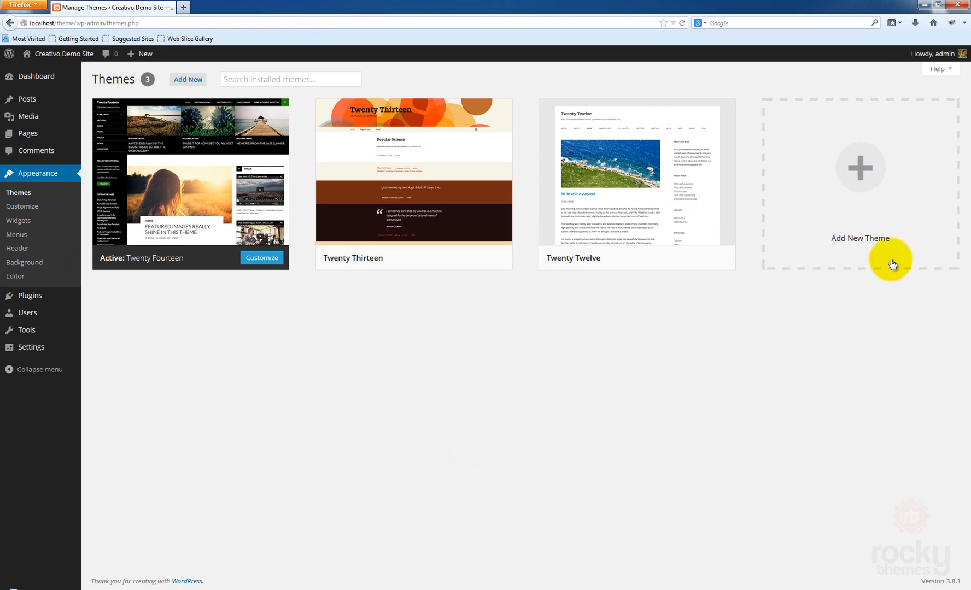
mouse_move(858, 173)
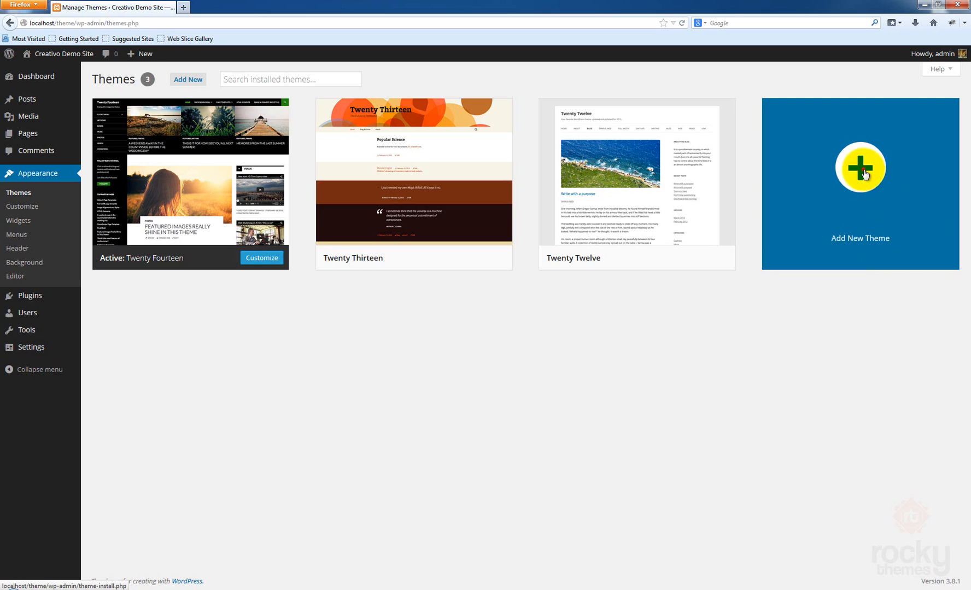
click(858, 168)
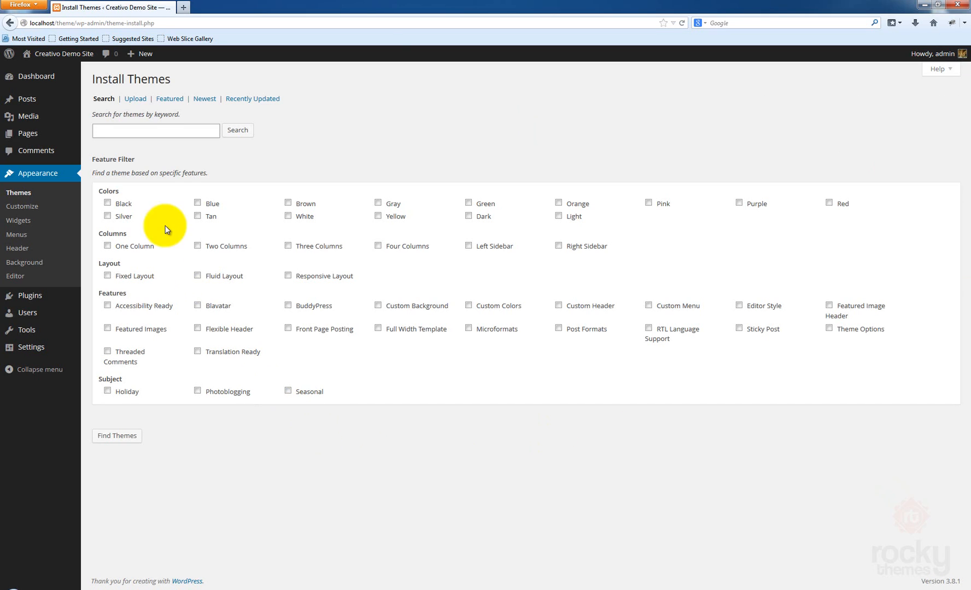
click(134, 100)
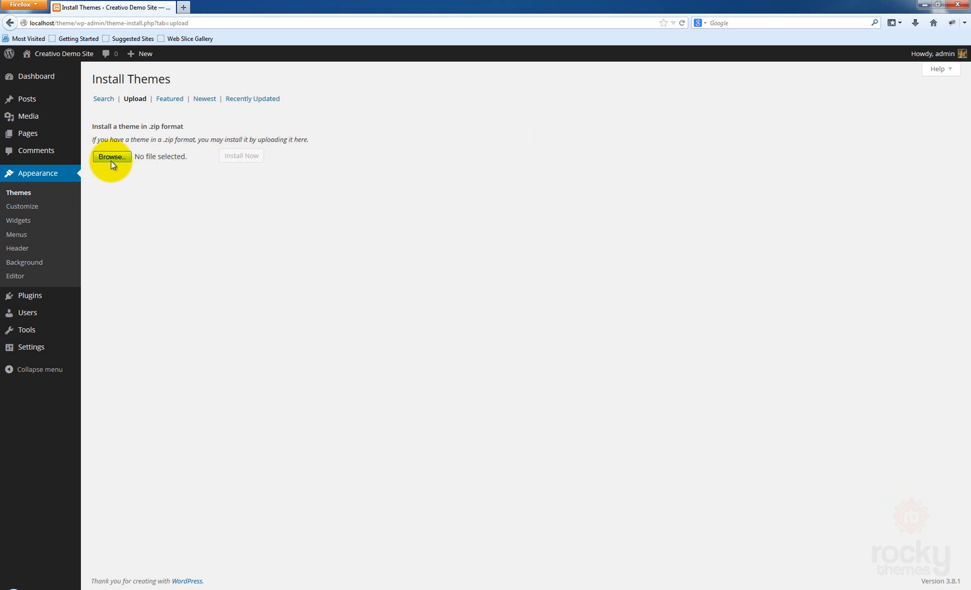
Select creativo.zip from the Desktop and start installing the theme
click(110, 156)
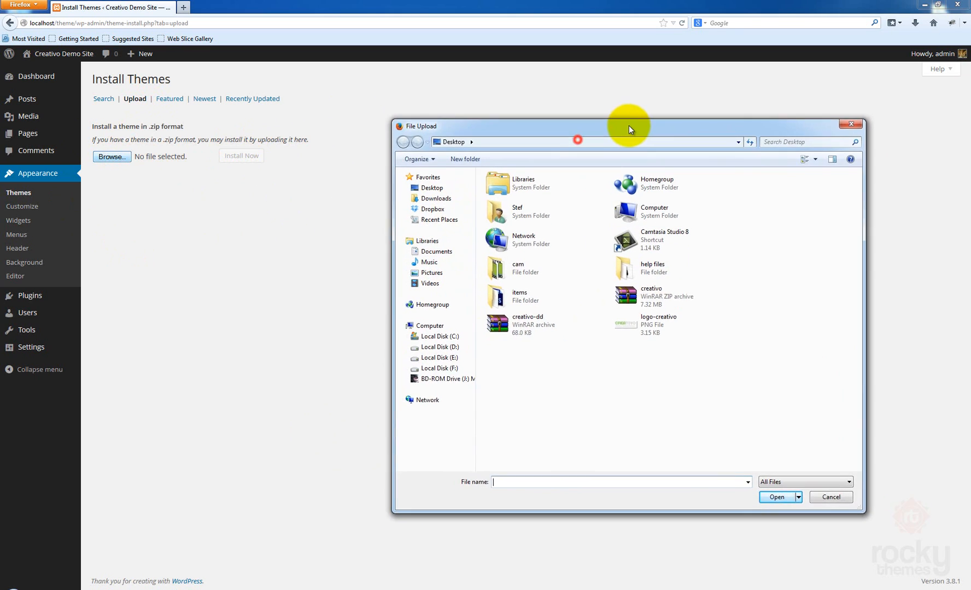
drag(629, 125, 592, 134)
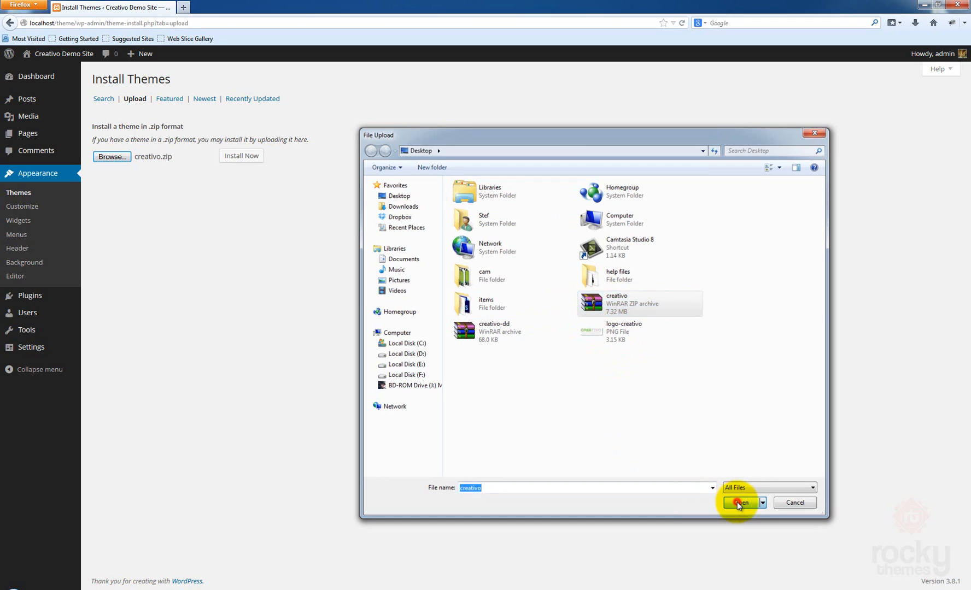
click(740, 503)
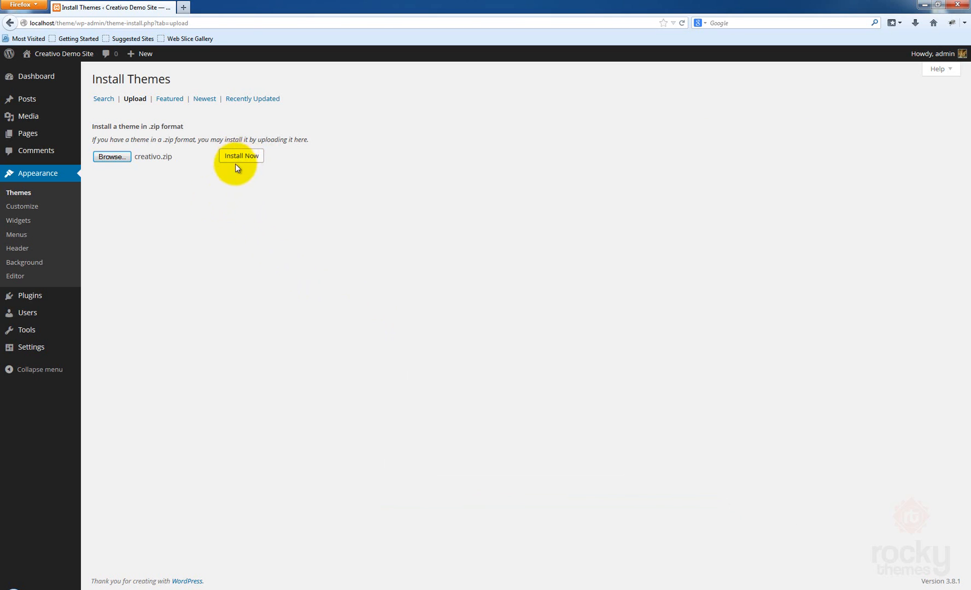
click(240, 155)
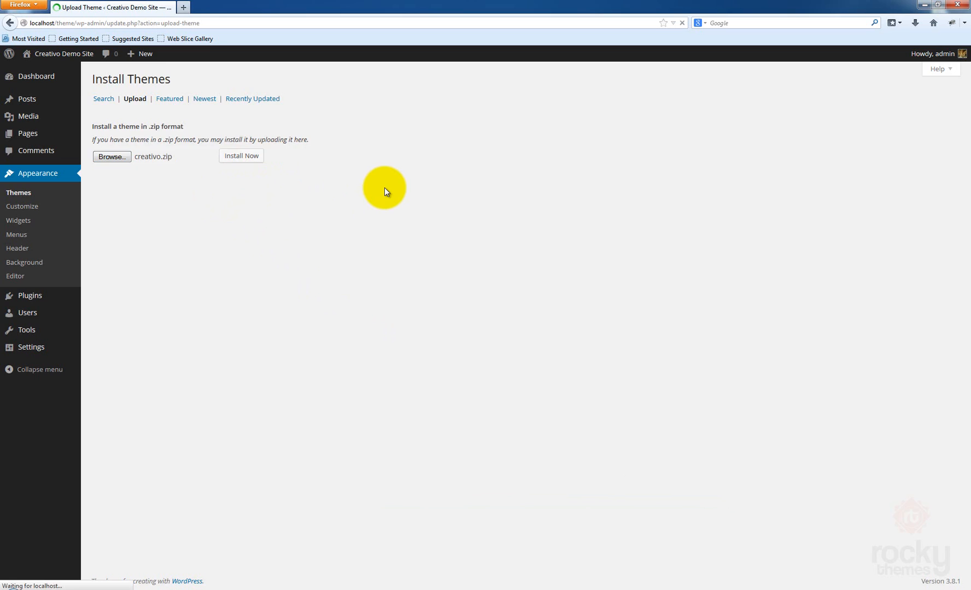
Activate the newly installed Creativo theme from the installation success page
click(240, 155)
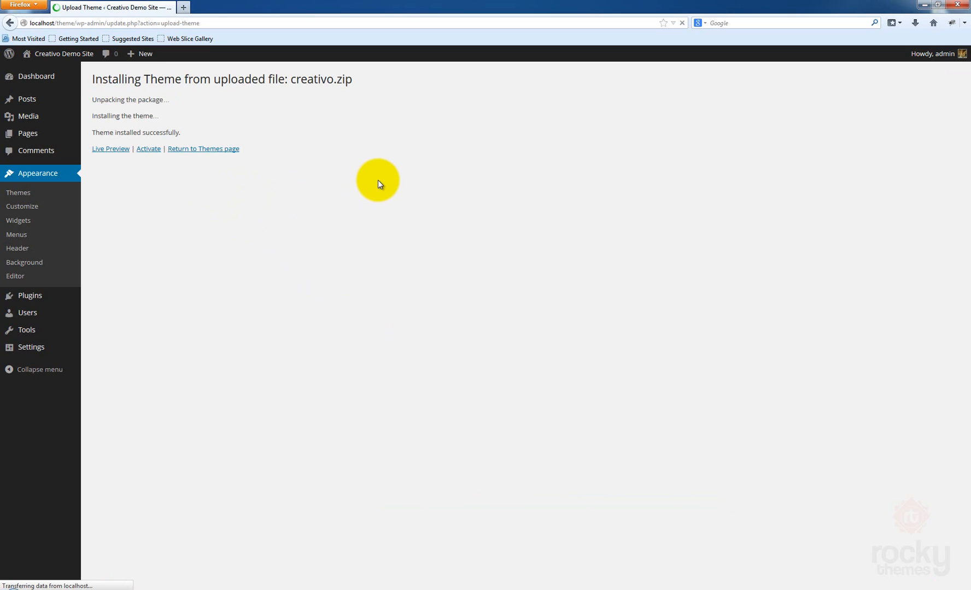
mouse_move(376, 98)
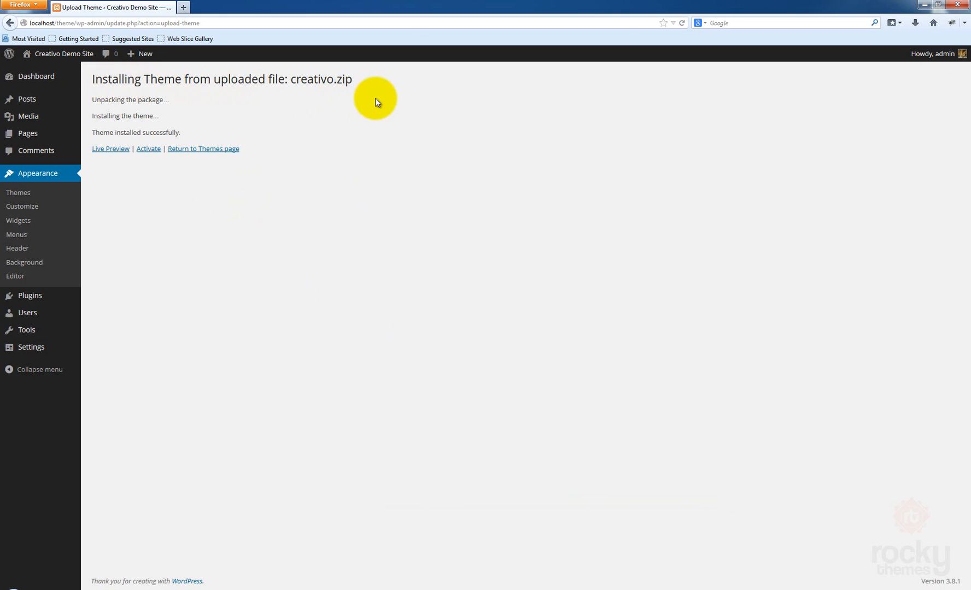
mouse_move(153, 119)
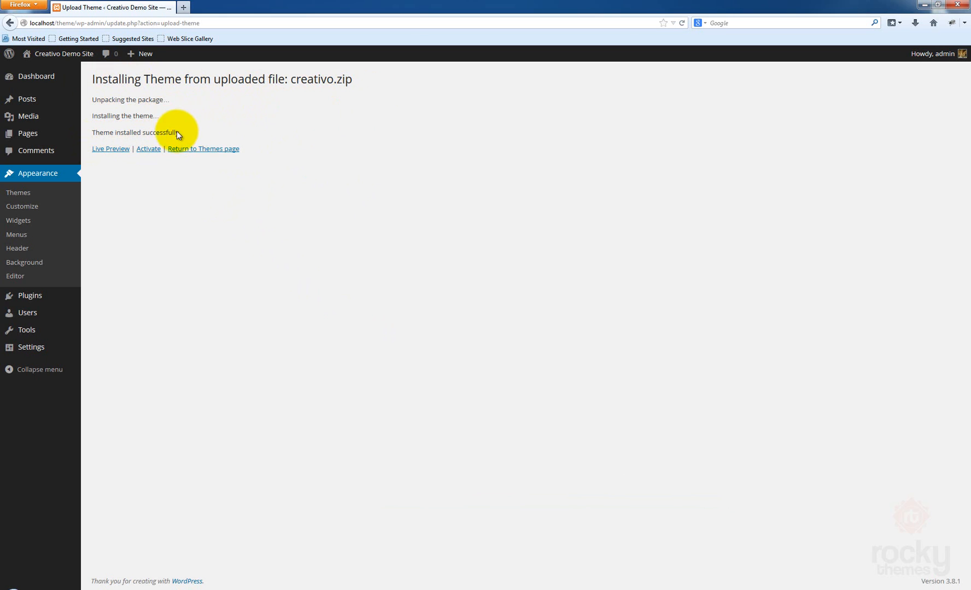
click(147, 151)
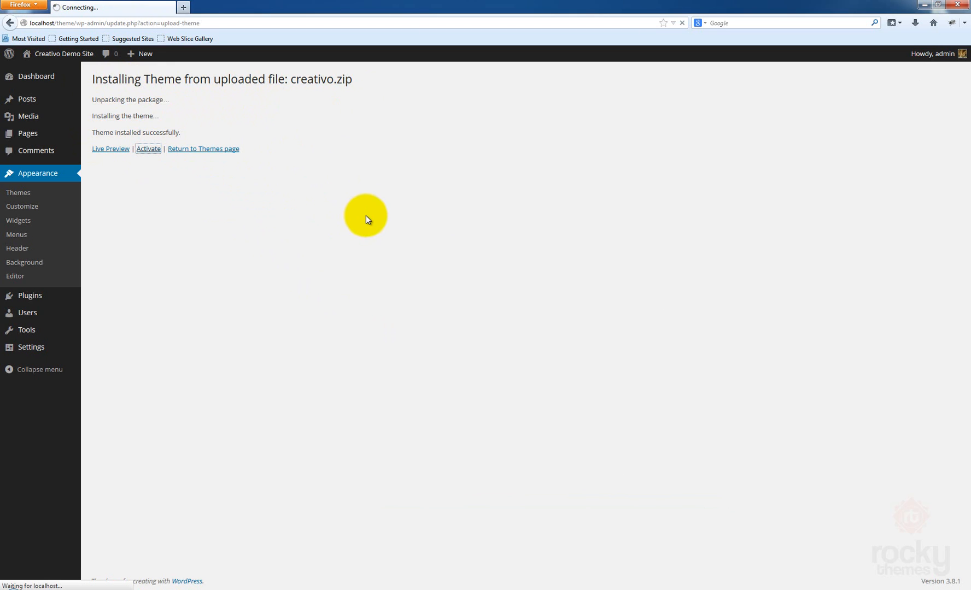
click(147, 149)
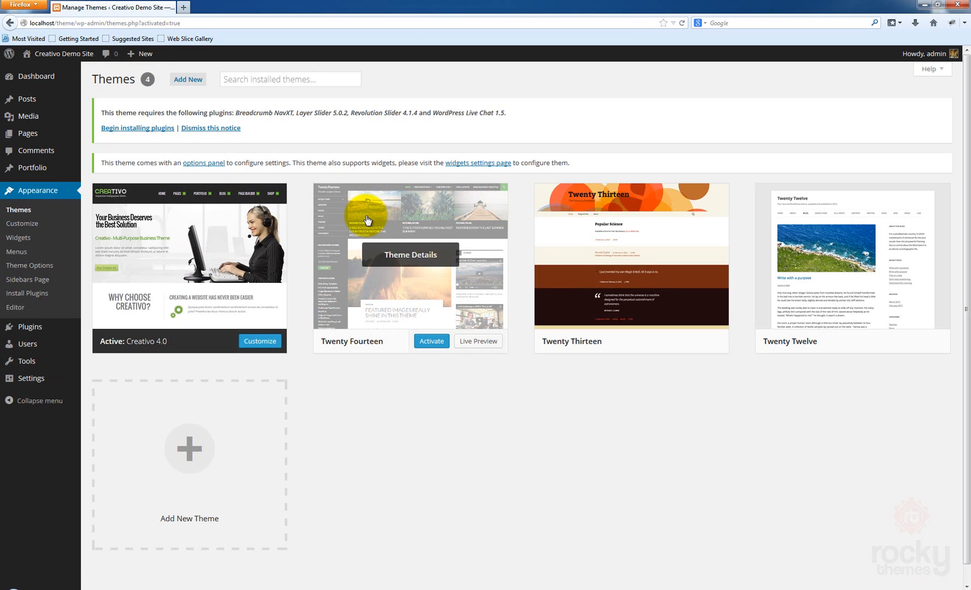
mouse_move(316, 221)
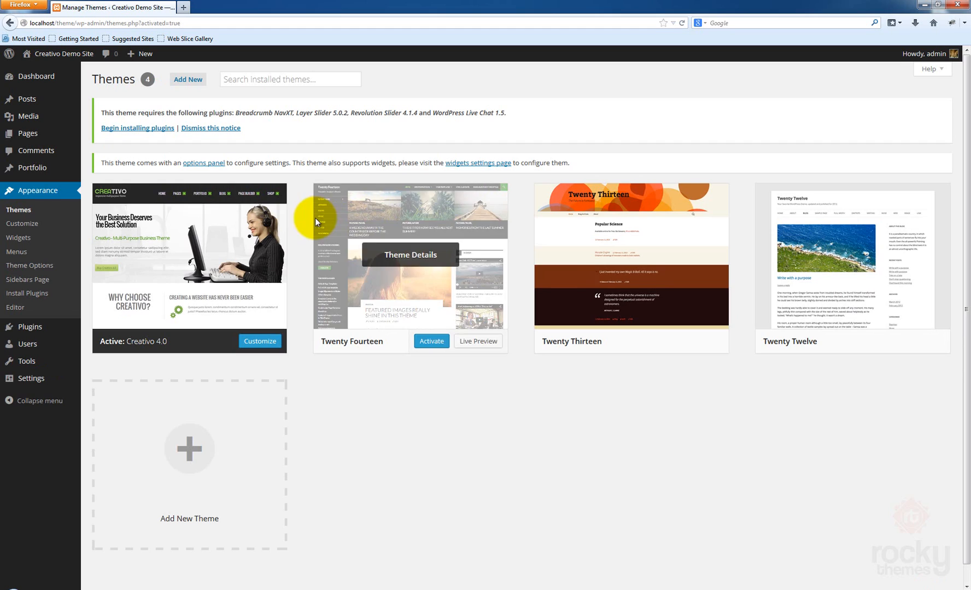
mouse_move(330, 135)
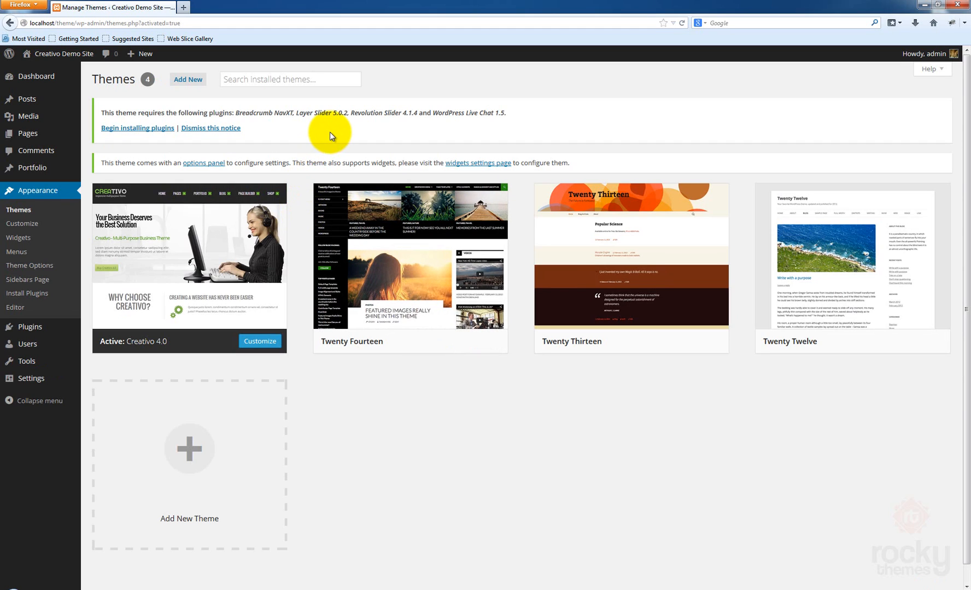
mouse_move(484, 120)
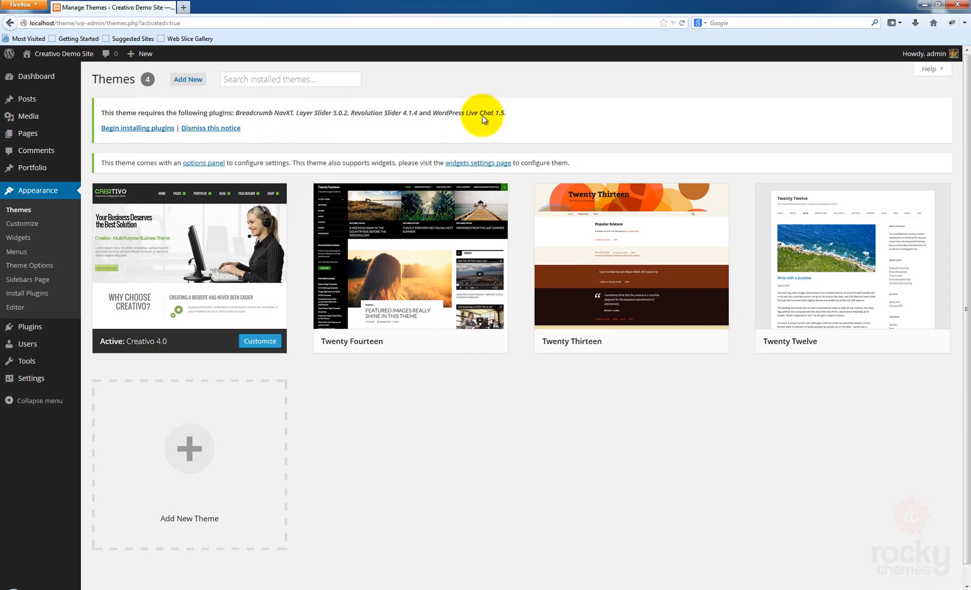
mouse_move(104, 124)
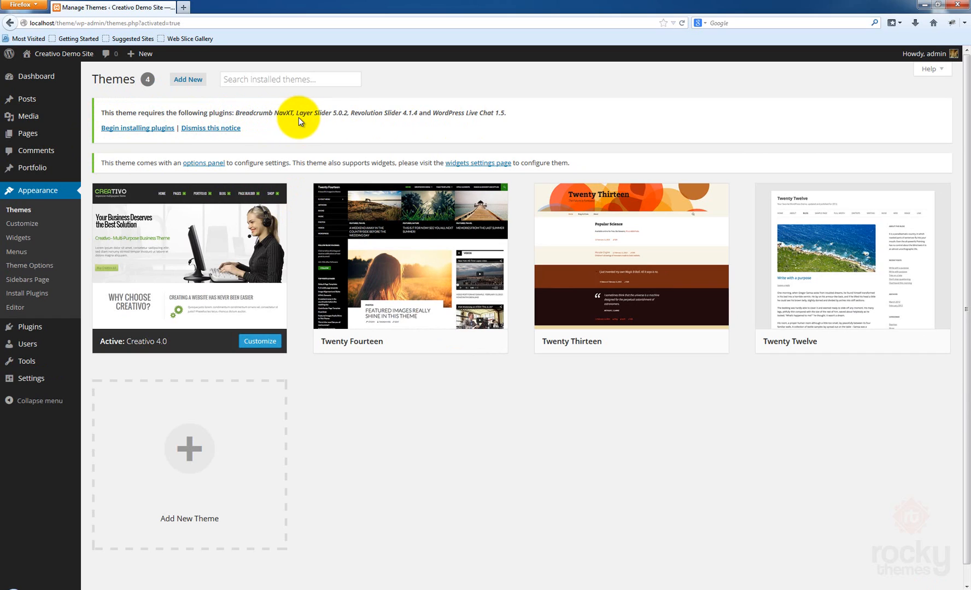
mouse_move(426, 122)
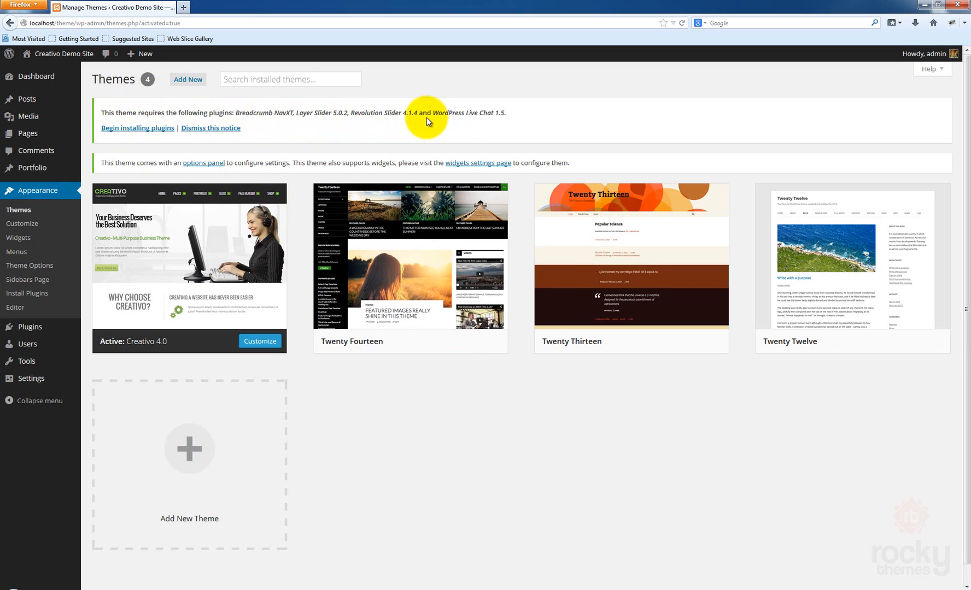
mouse_move(494, 122)
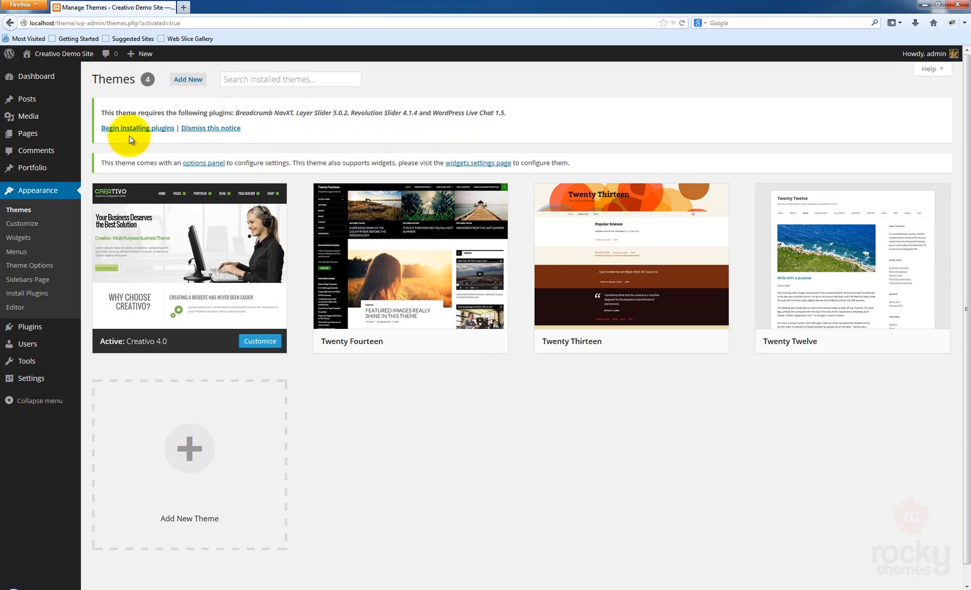
Begin installing Creativo's required plugins from the Themes page notice
click(138, 128)
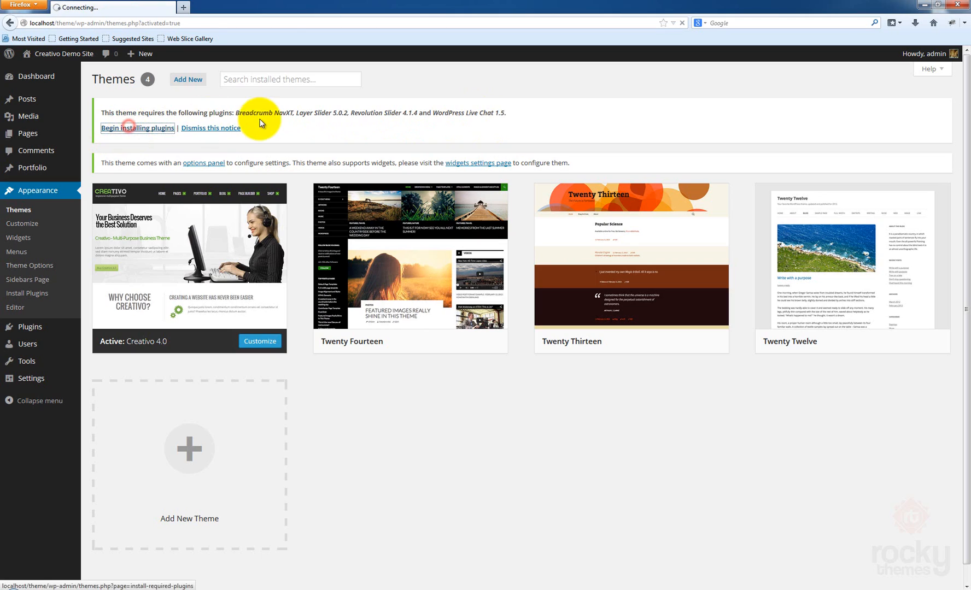
Check all four plugins including WordPress Live Chat 1.5, bulk-install them, and return to the dashboard
click(138, 128)
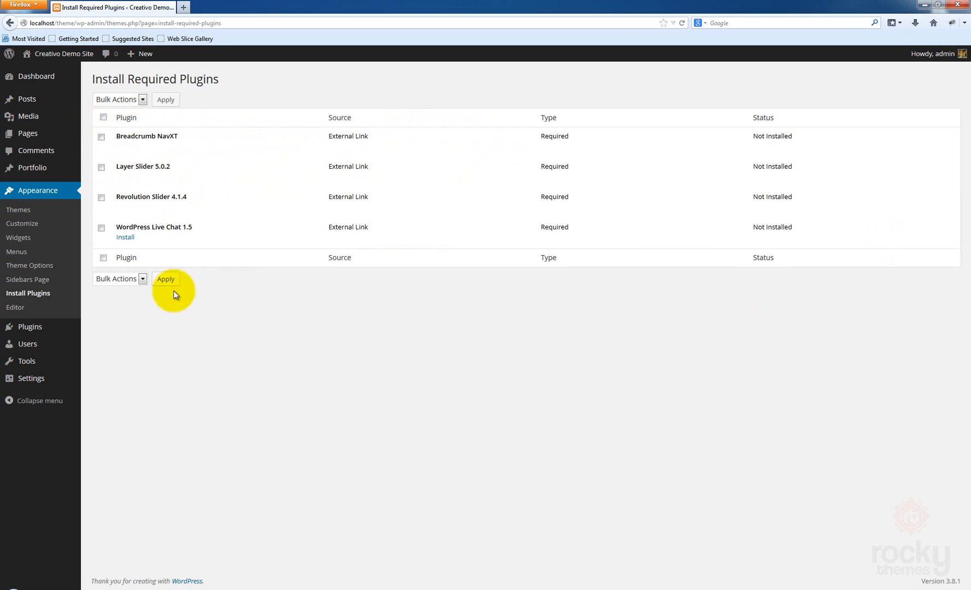
mouse_move(184, 231)
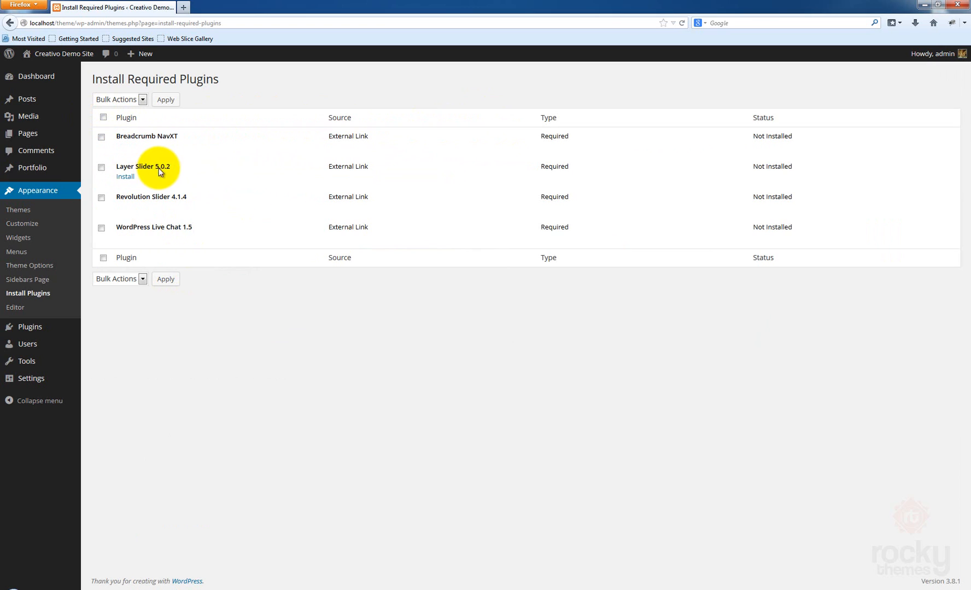
mouse_move(193, 234)
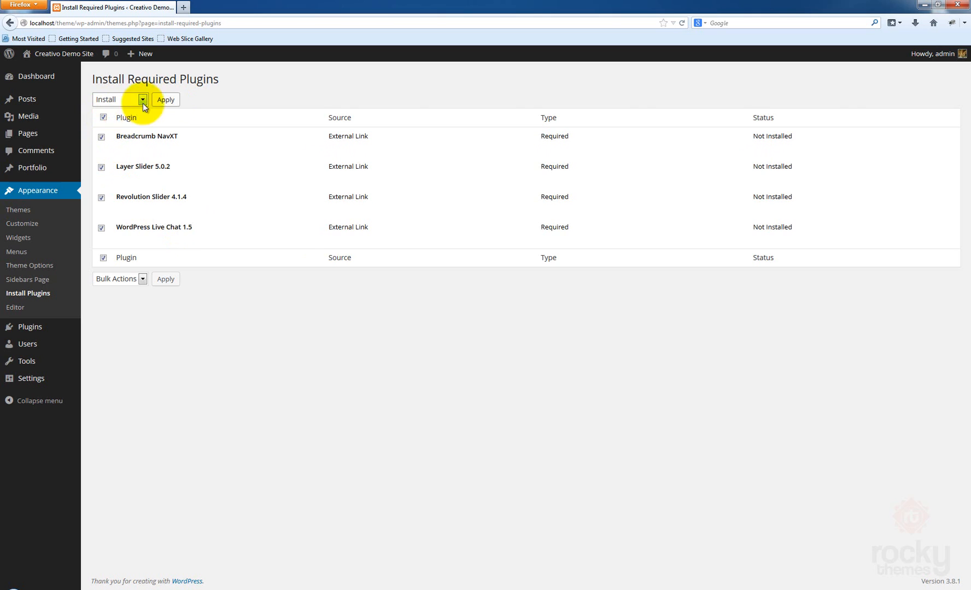
mouse_move(128, 123)
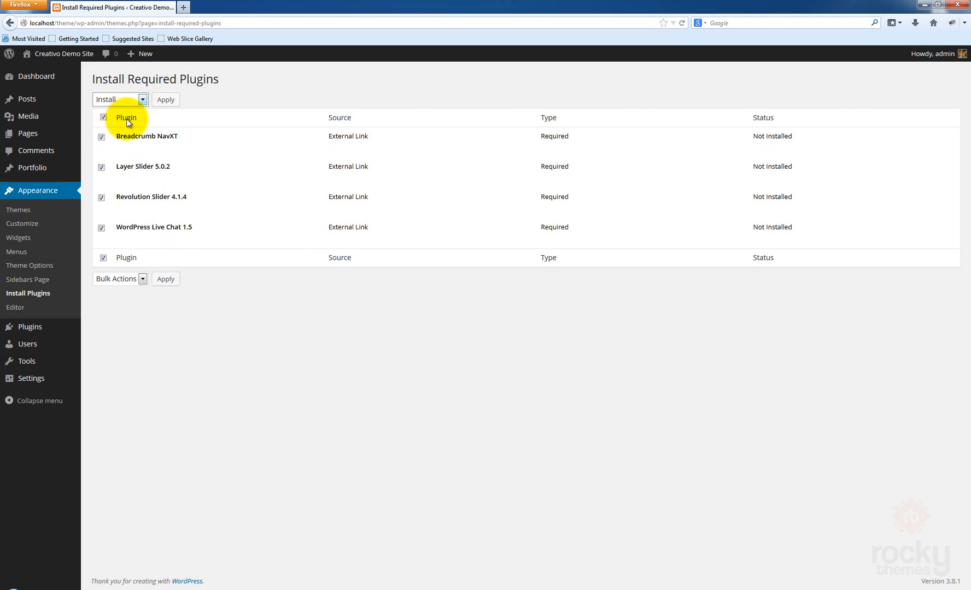
click(102, 118)
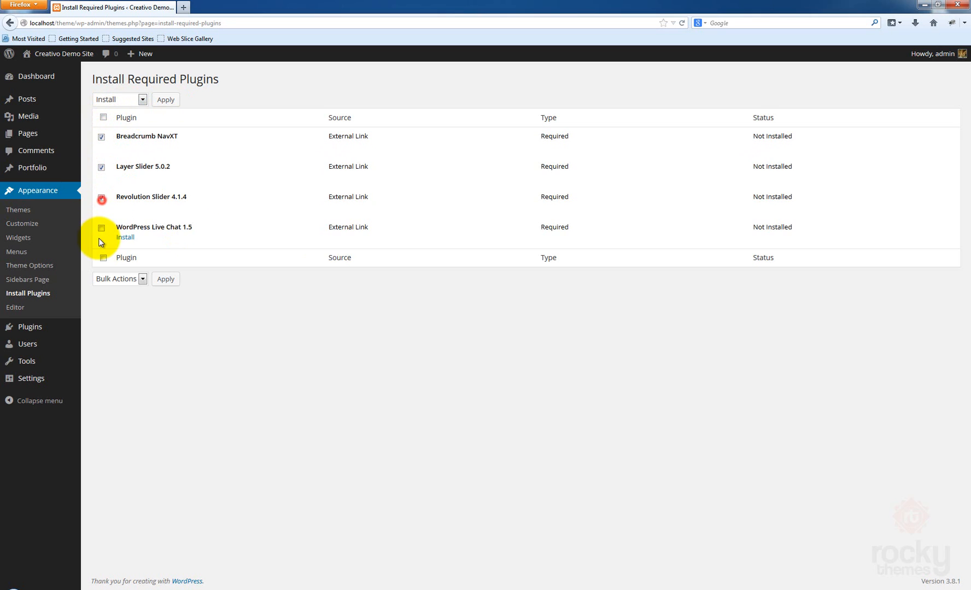
click(142, 100)
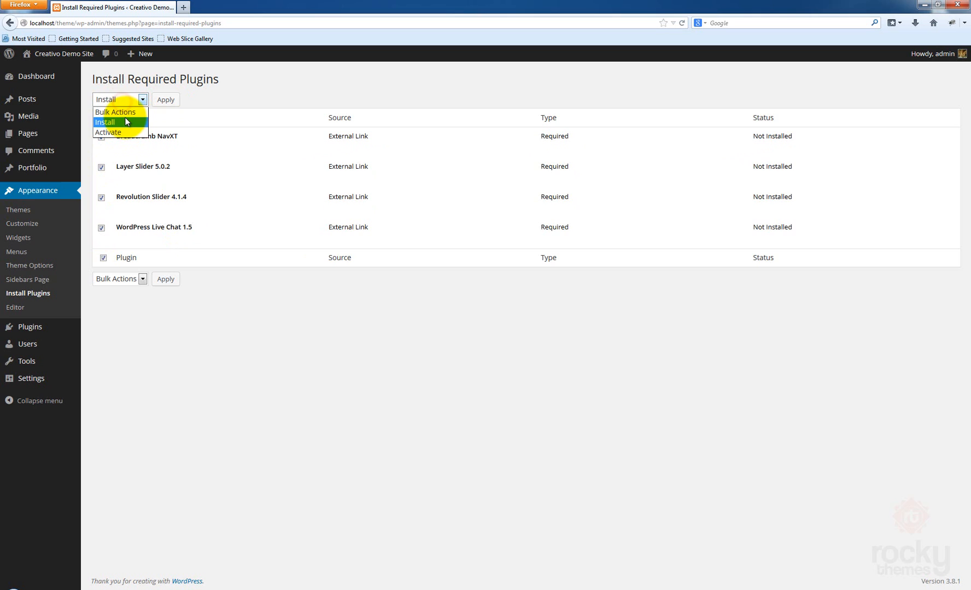
click(105, 122)
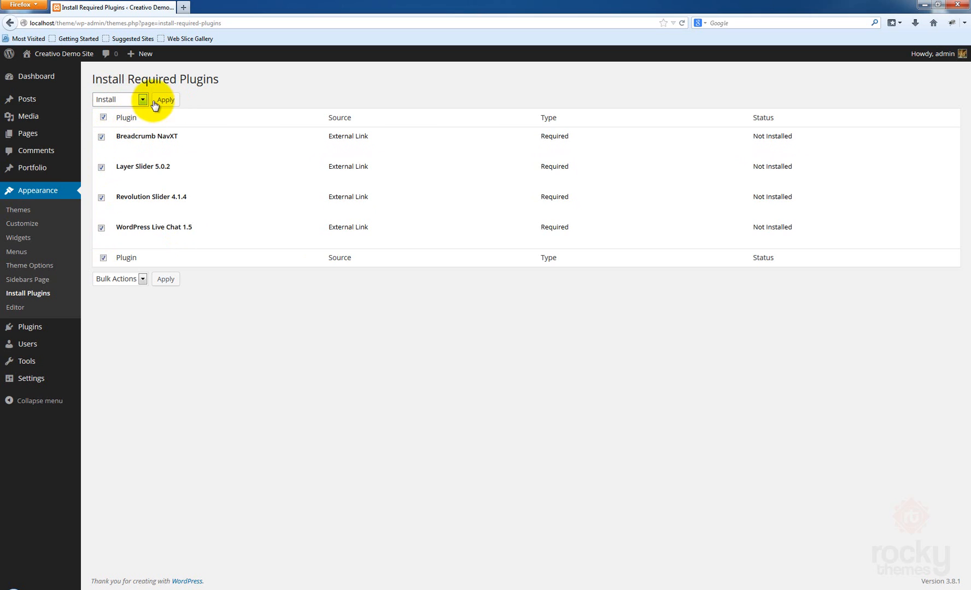
click(165, 99)
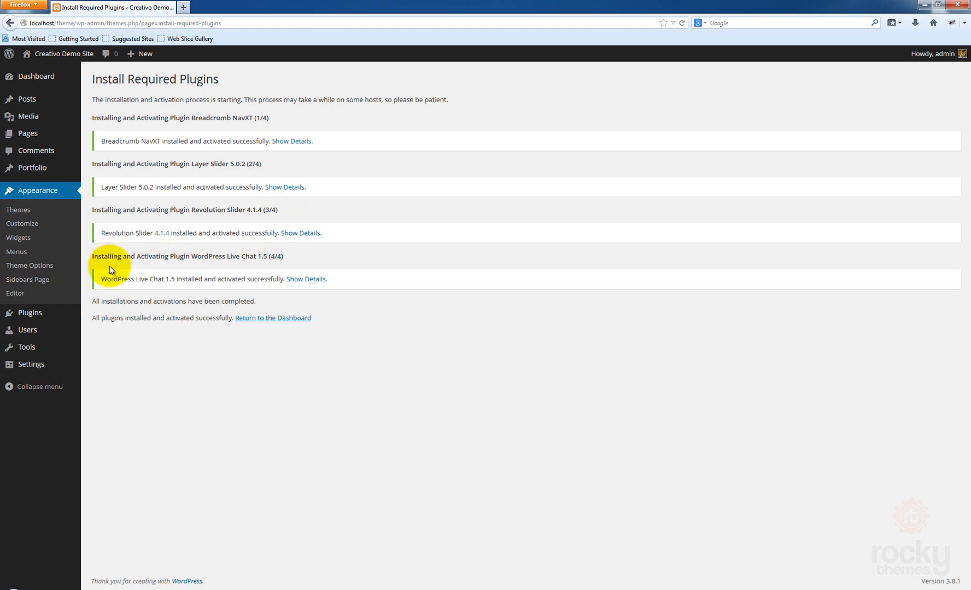
mouse_move(90, 326)
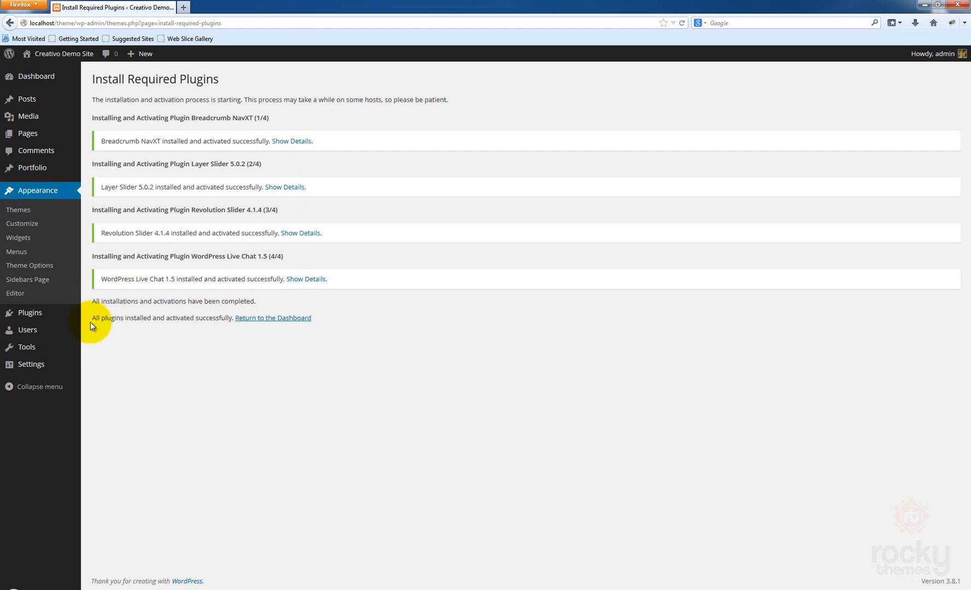
mouse_move(99, 329)
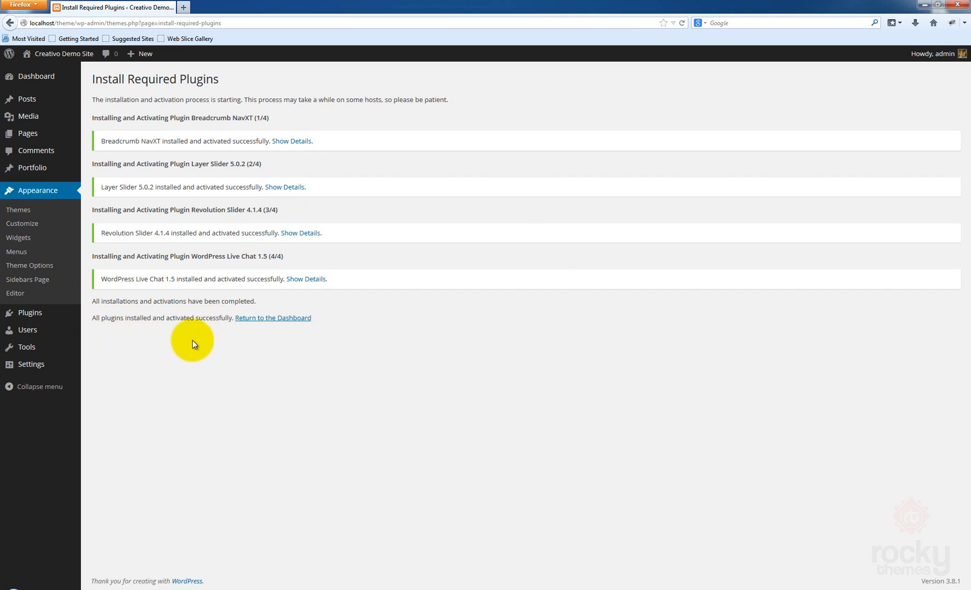
mouse_move(286, 327)
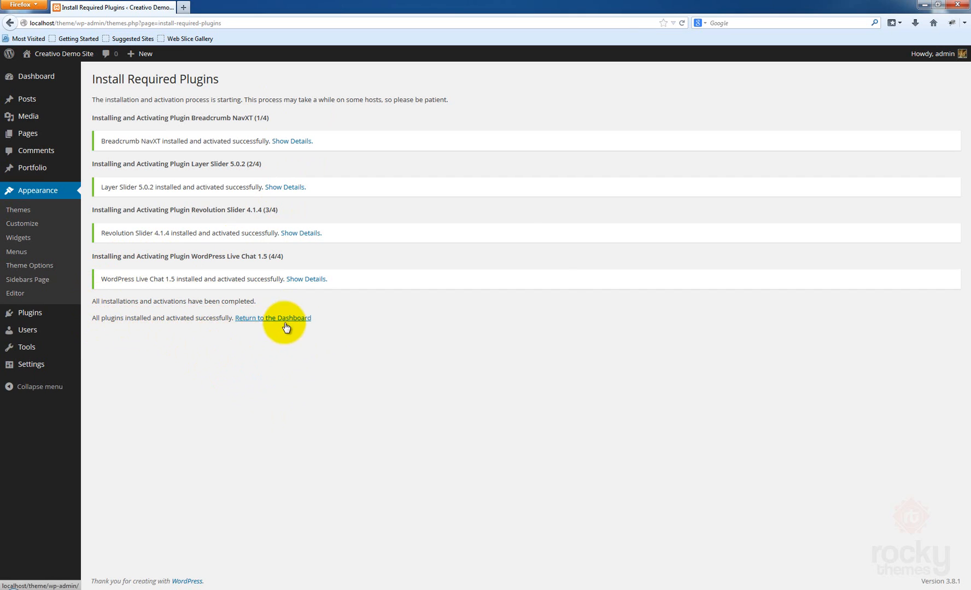
click(272, 317)
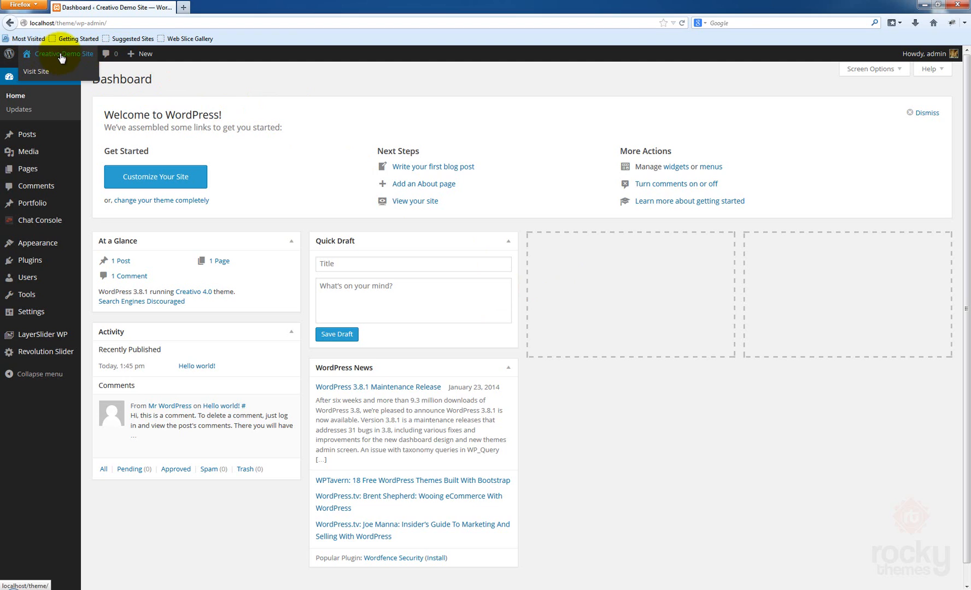
Visit the site from the admin bar and view the front page showing the Hello World post
click(36, 73)
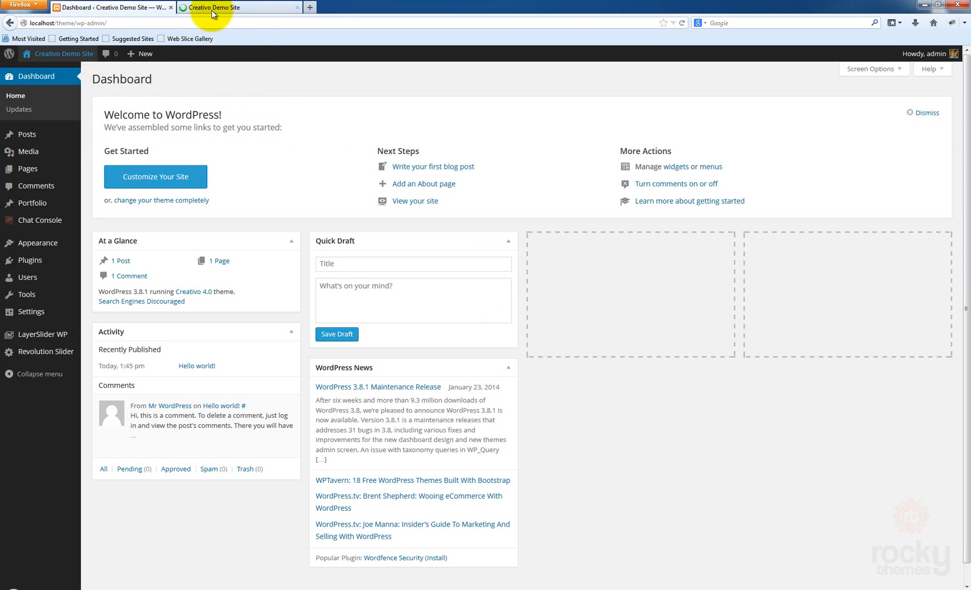
click(238, 7)
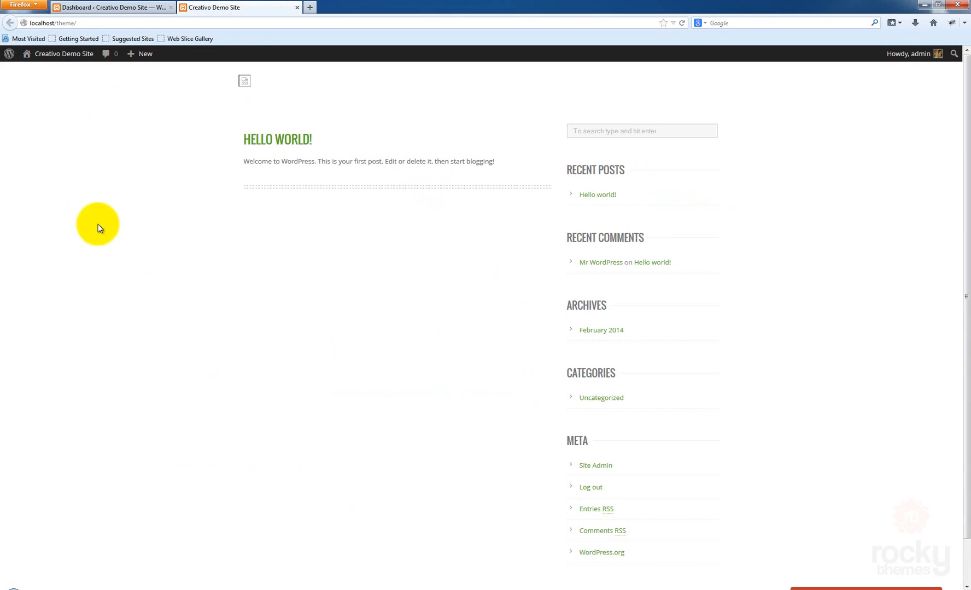
mouse_move(762, 200)
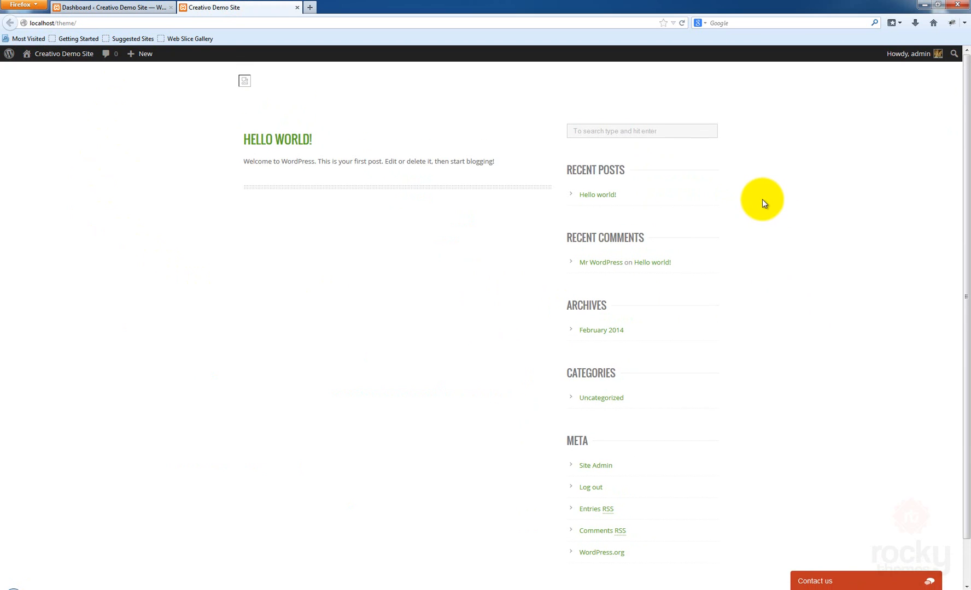
mouse_move(367, 432)
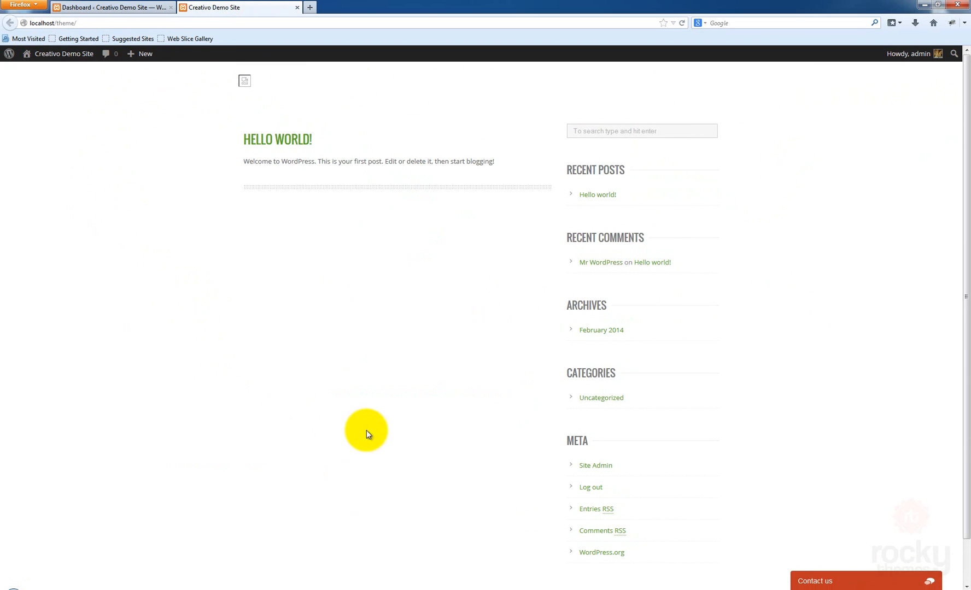
mouse_move(54, 254)
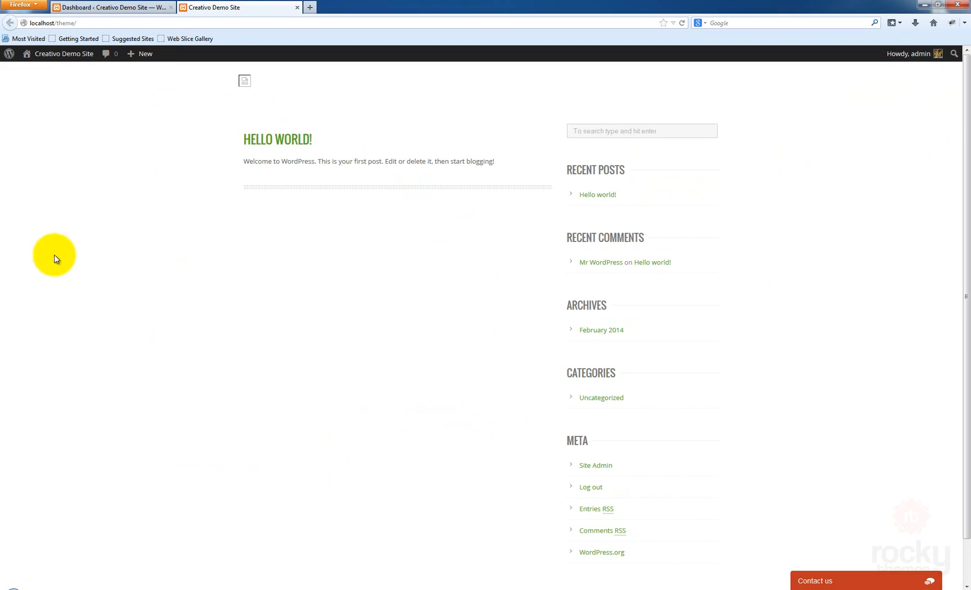
mouse_move(723, 83)
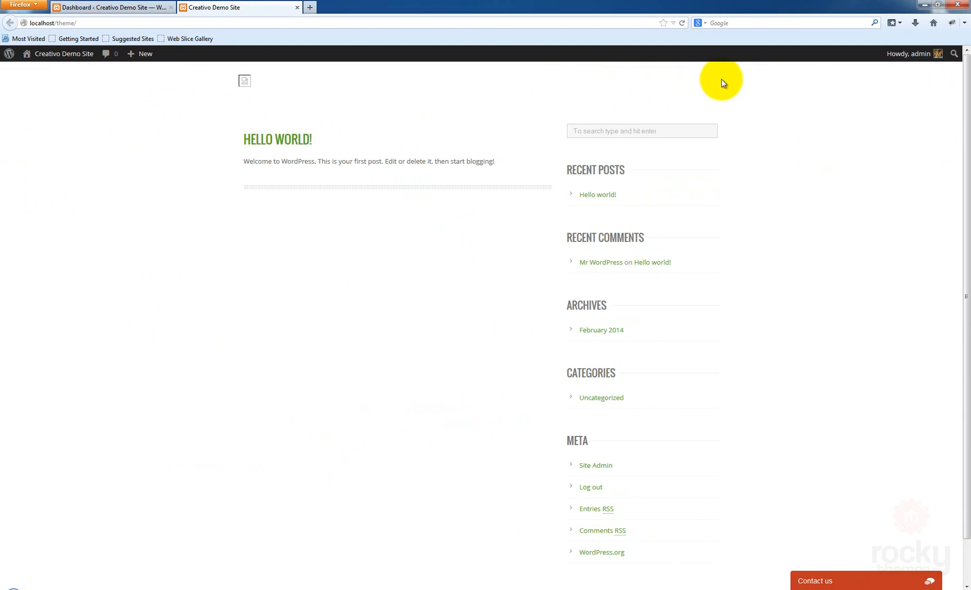
scroll(down, 3)
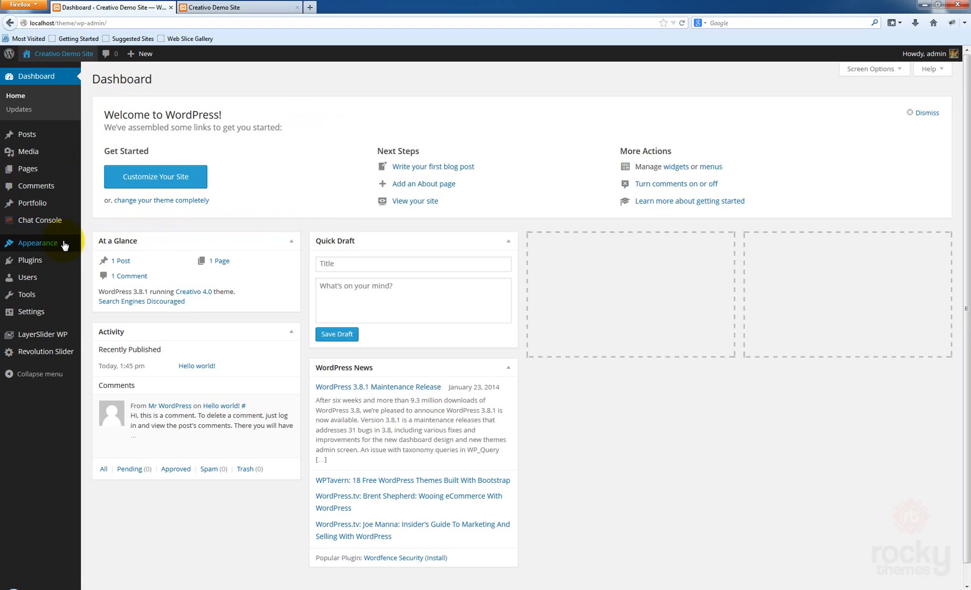
mouse_move(37, 242)
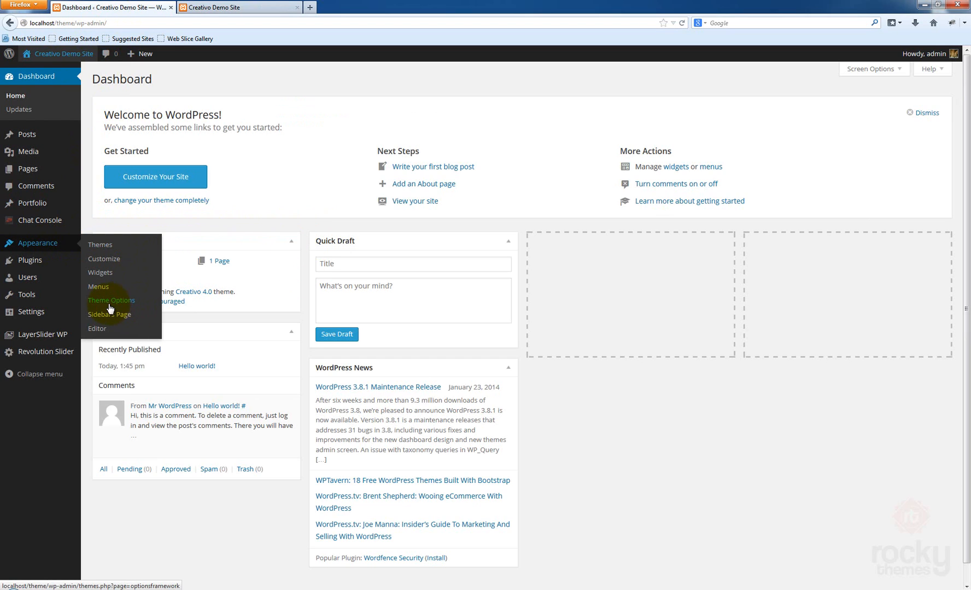
mouse_move(97, 287)
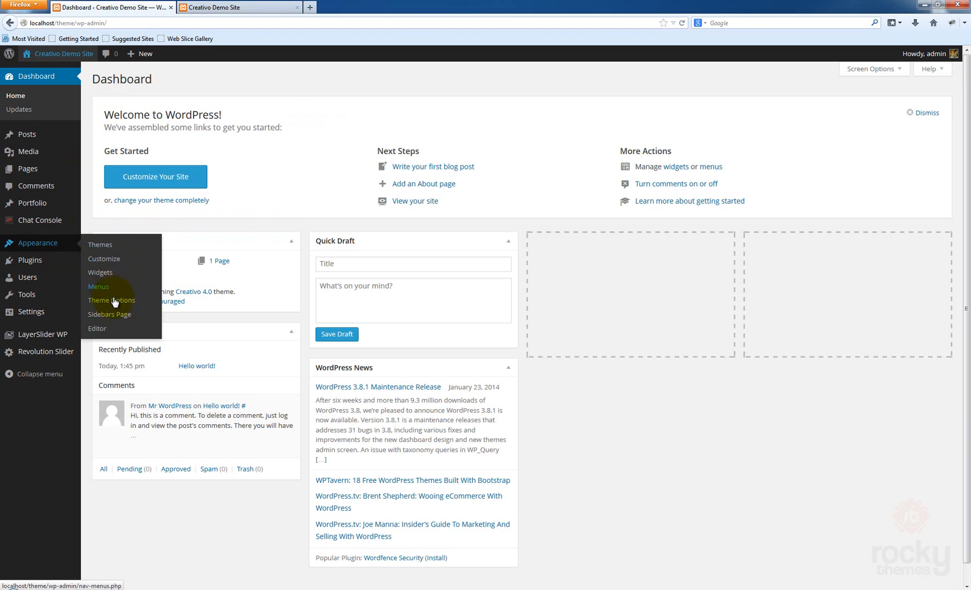
Save all changes in Appearance > Theme Options, then check the live site's header
click(111, 300)
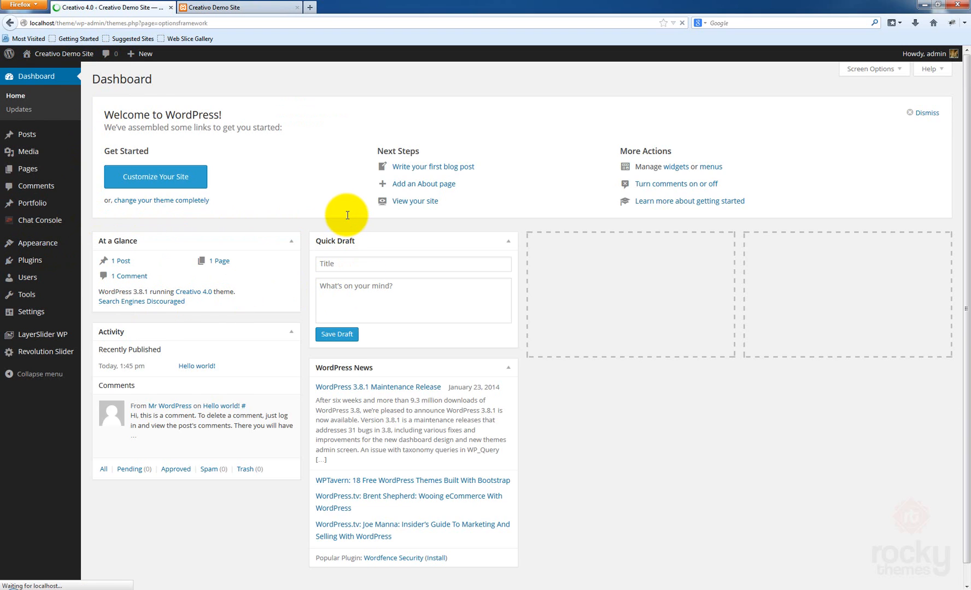
click(30, 282)
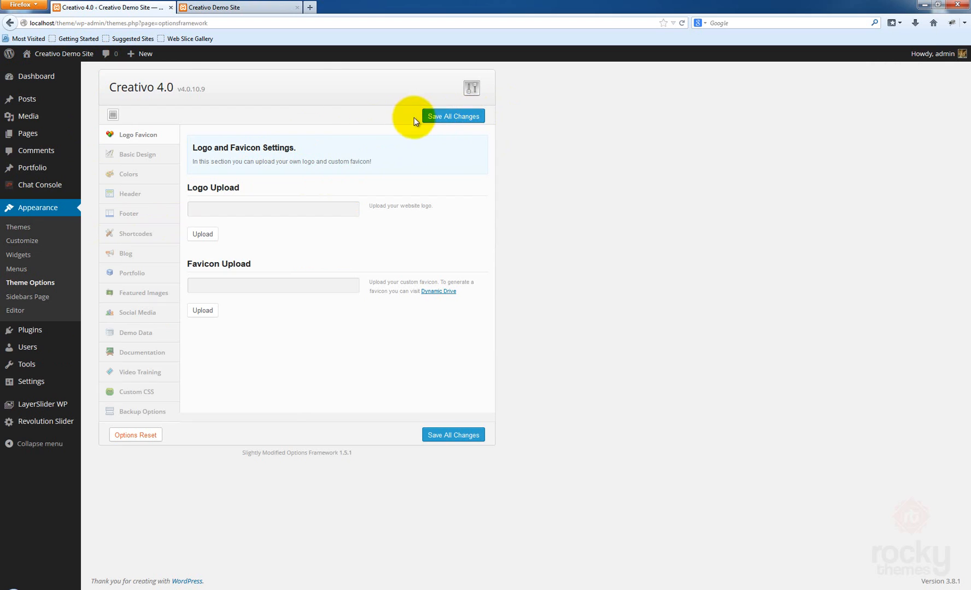
click(453, 116)
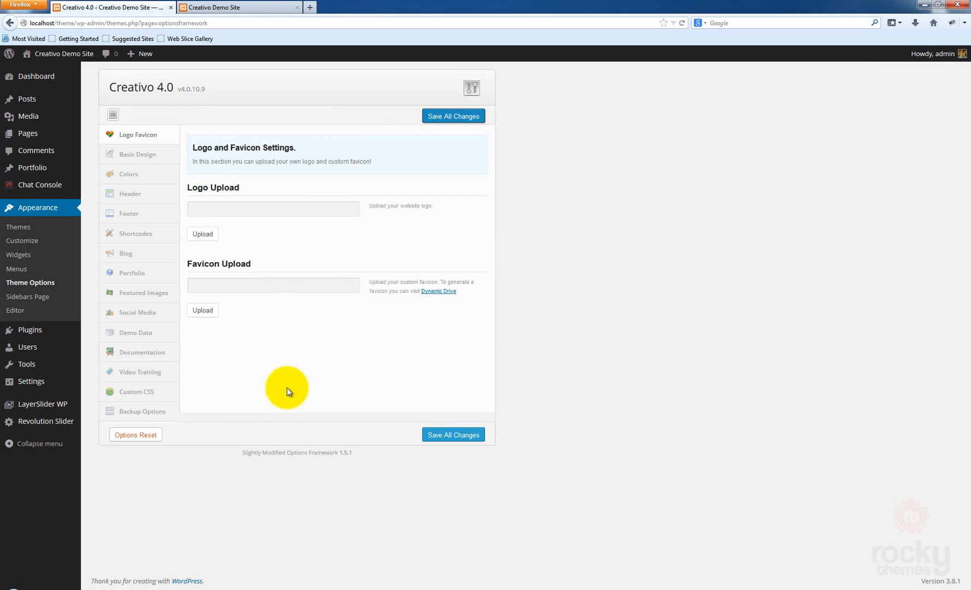
mouse_move(561, 317)
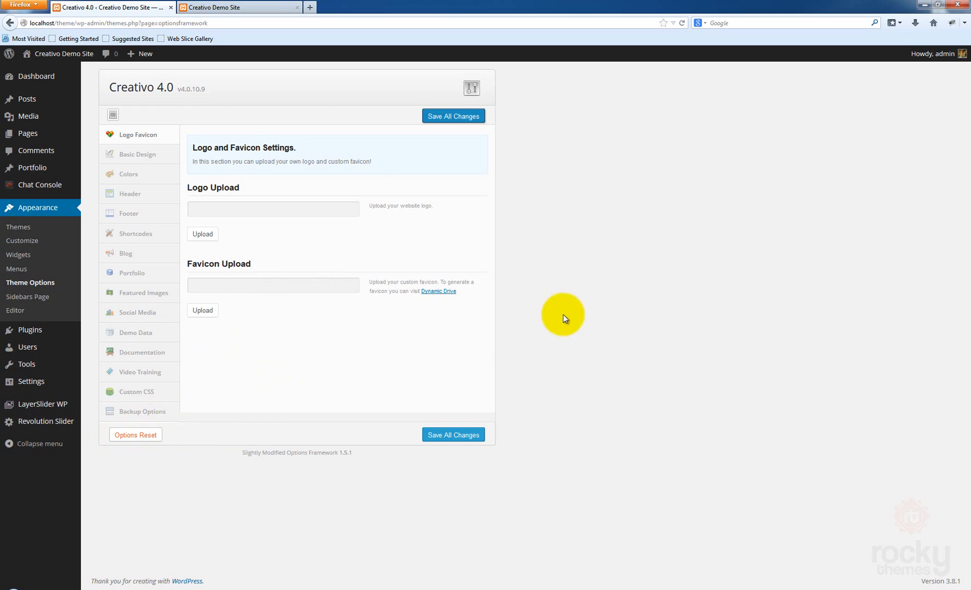
click(239, 7)
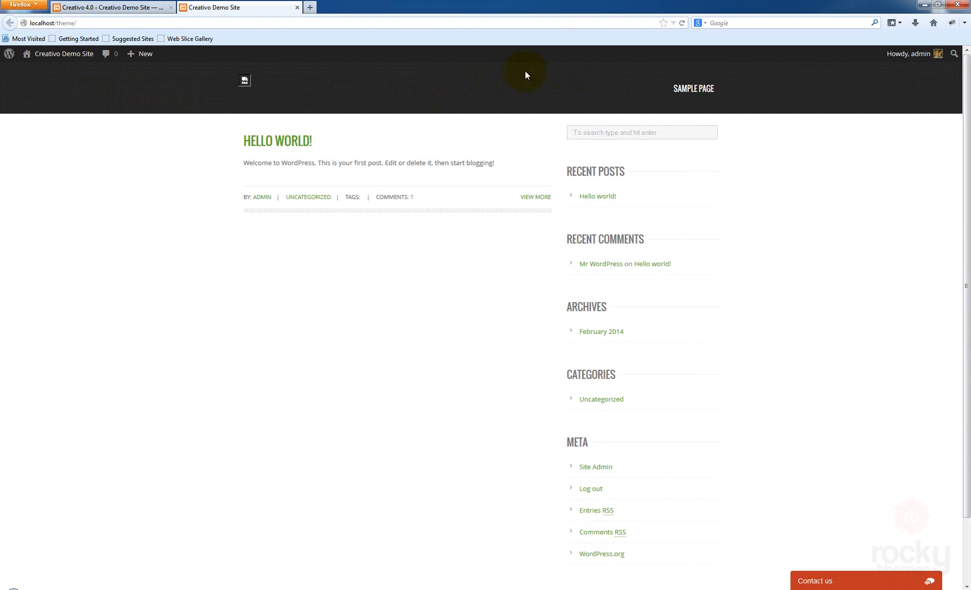
mouse_move(693, 88)
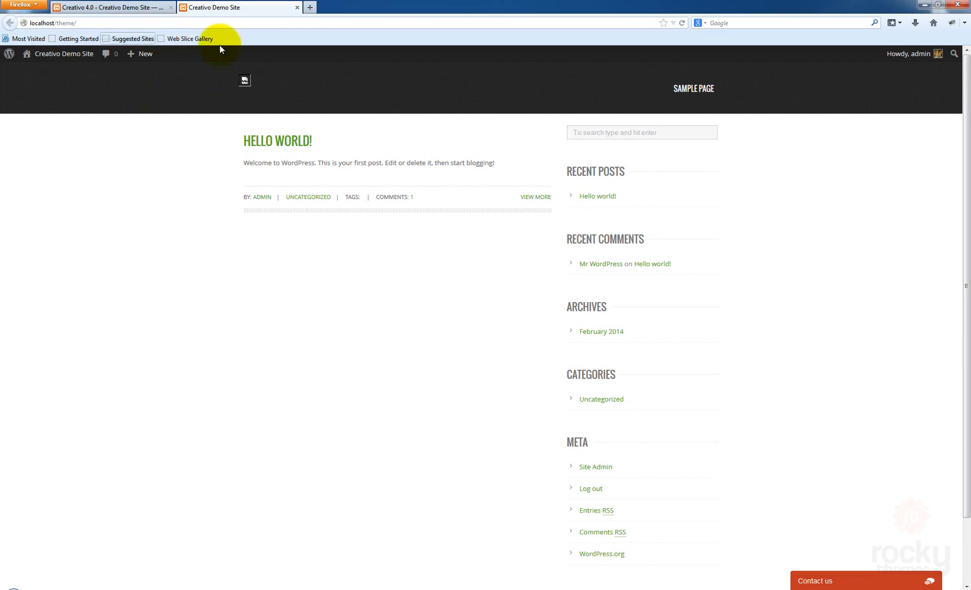
mouse_move(316, 79)
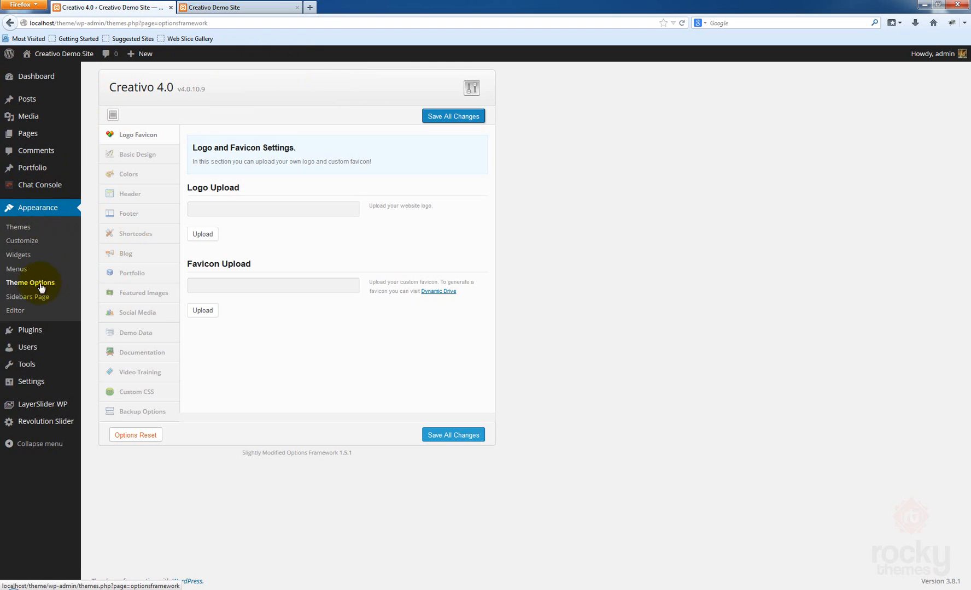
Start the Logo Upload, check the Media Library, and pick logo-creativo from the computer
click(139, 134)
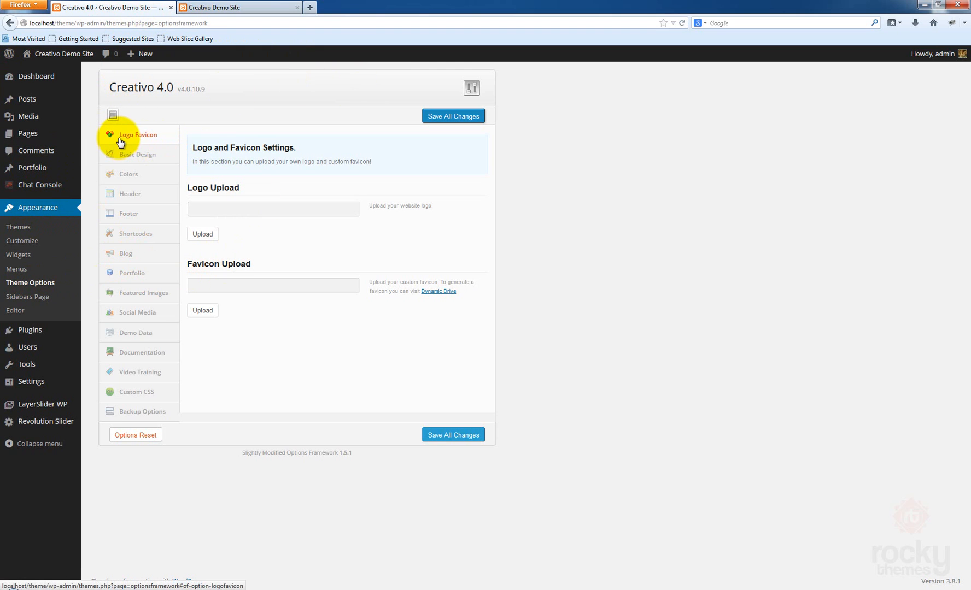
mouse_move(235, 215)
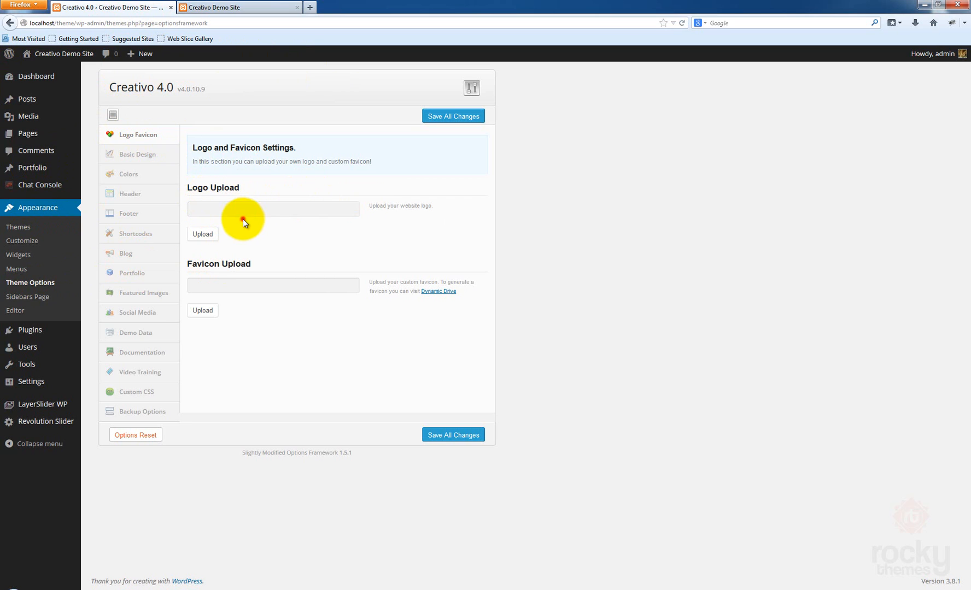
click(203, 234)
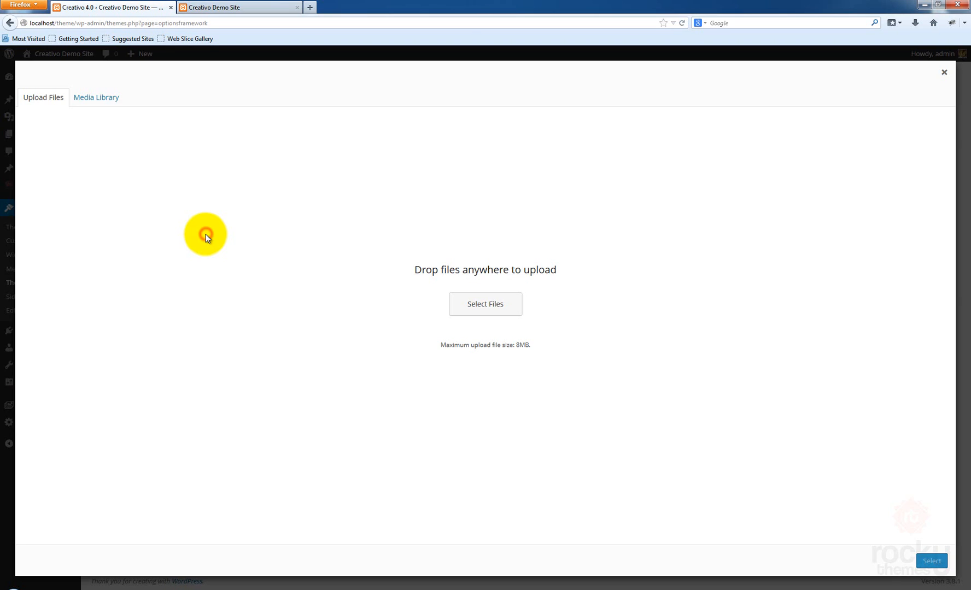
click(96, 97)
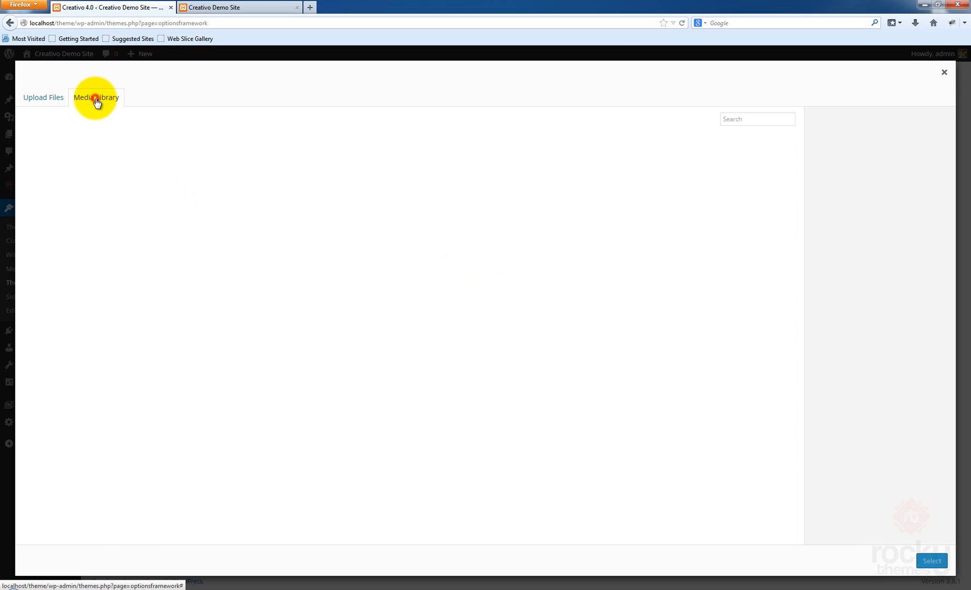
click(96, 98)
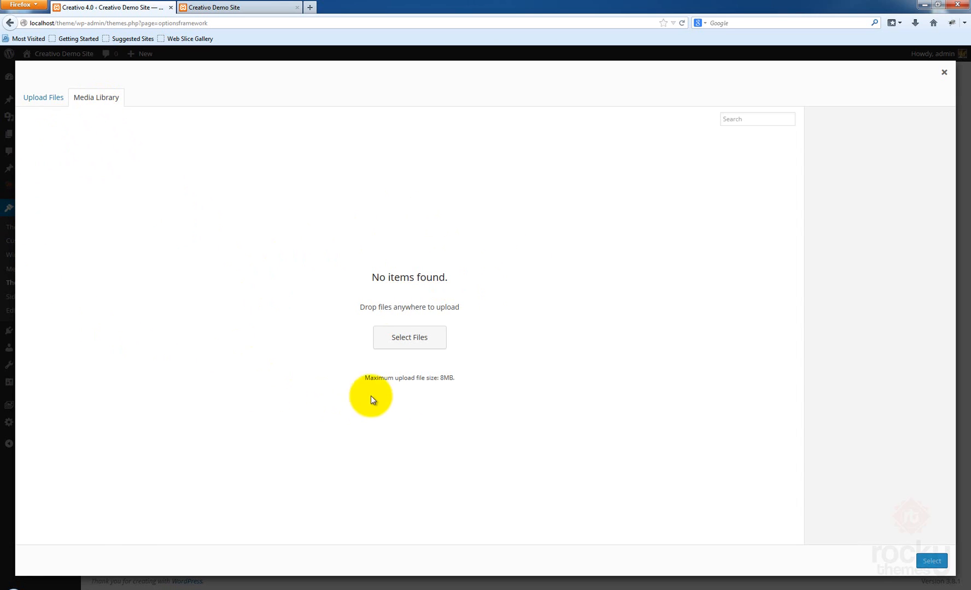
mouse_move(472, 385)
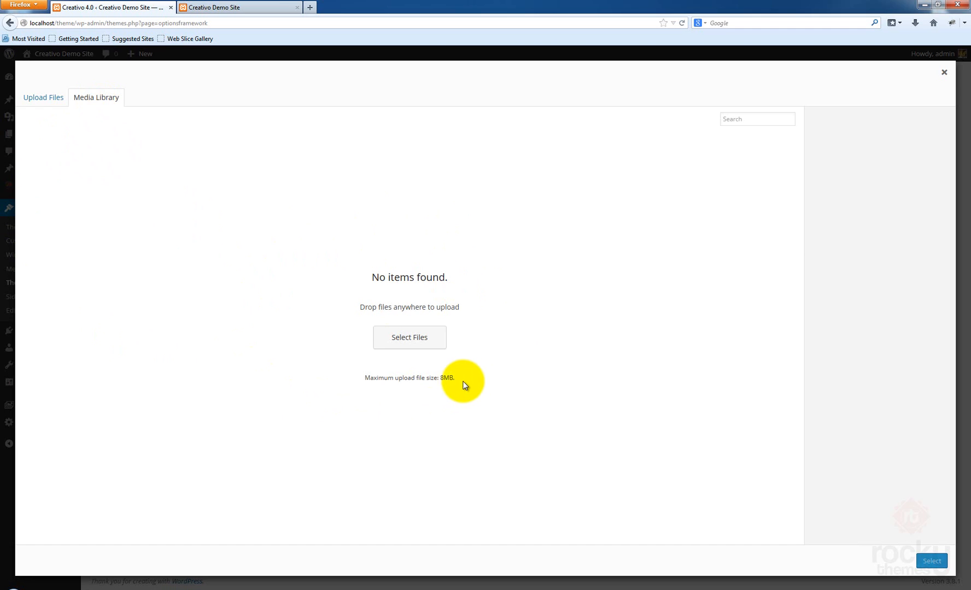
click(43, 97)
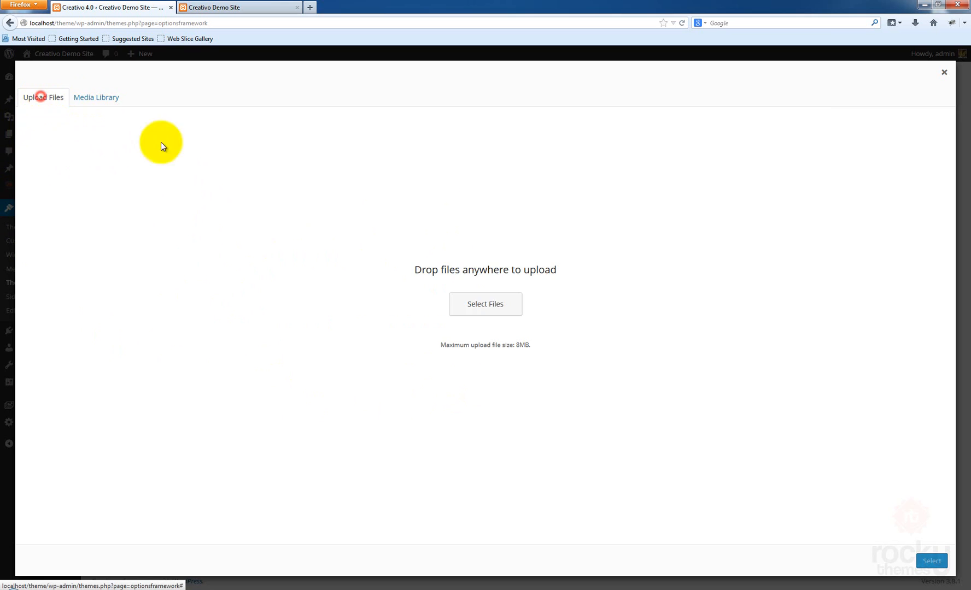
click(485, 304)
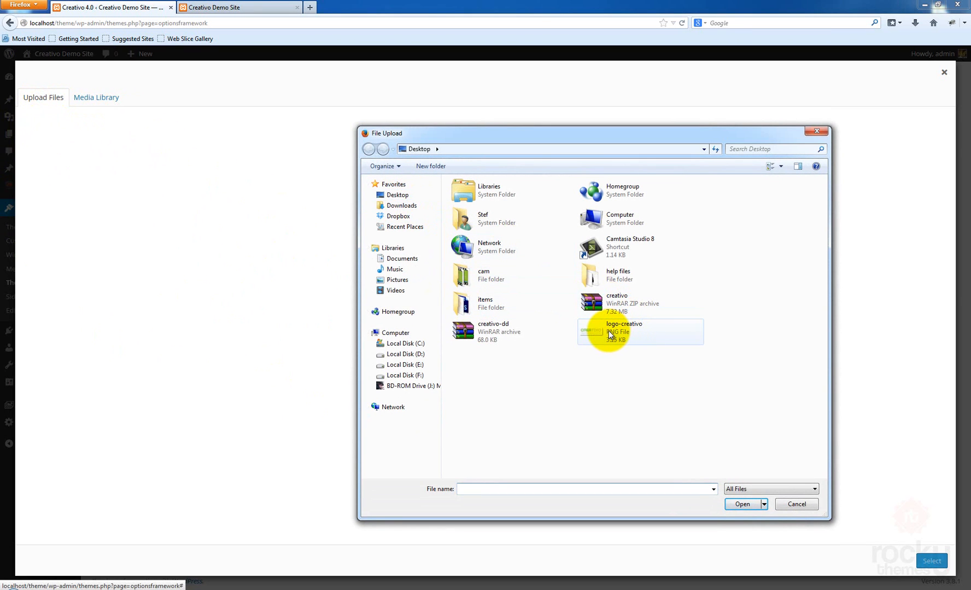
Upload logo-creativo.png from the file dialog and select it as the Creativo theme logo
click(623, 331)
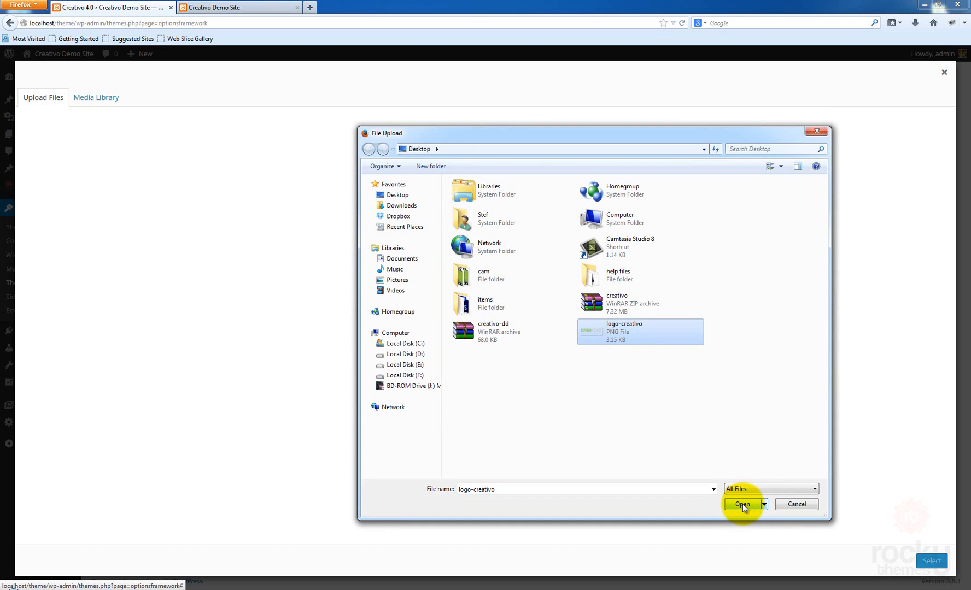
click(741, 504)
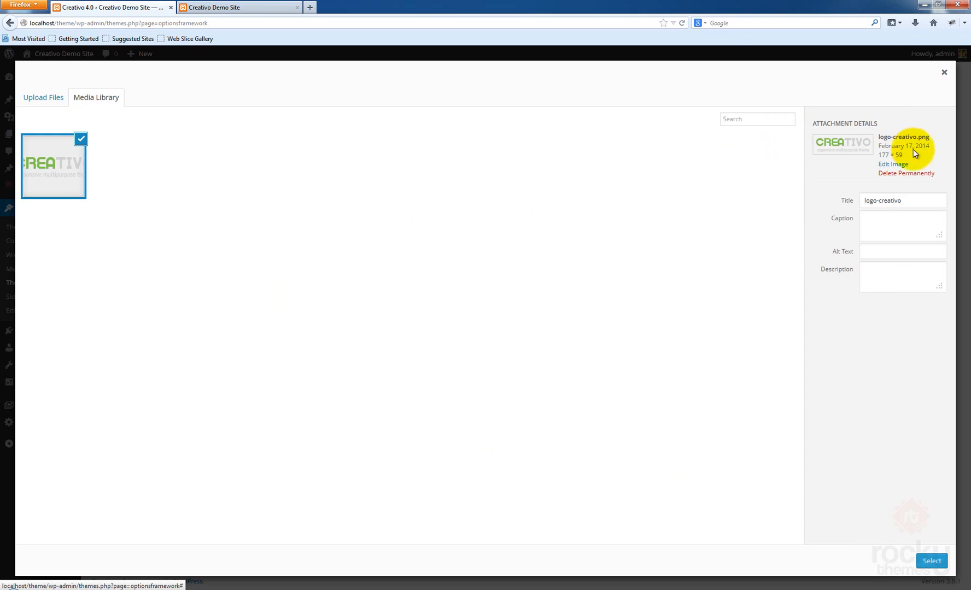
double_click(890, 156)
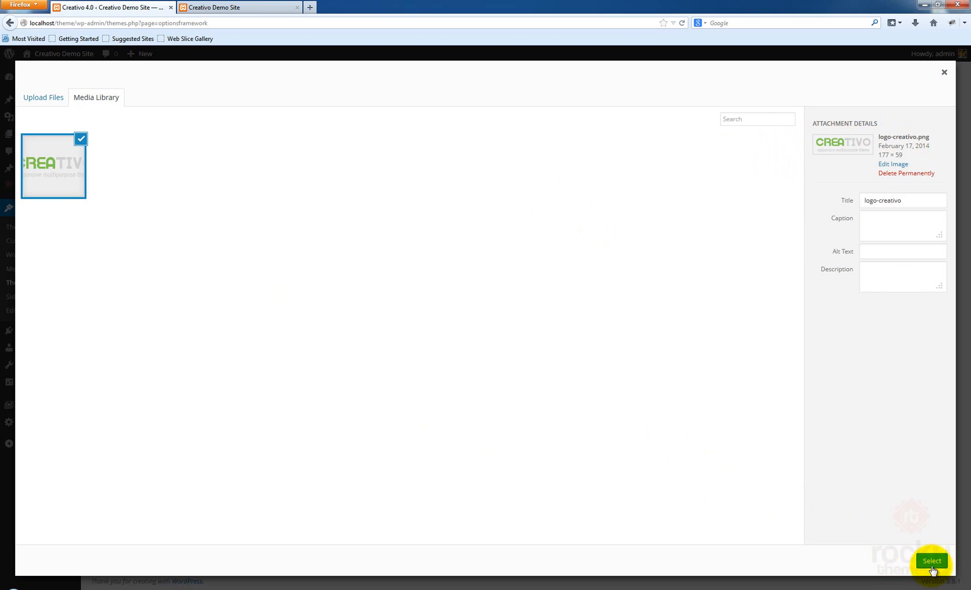
click(931, 561)
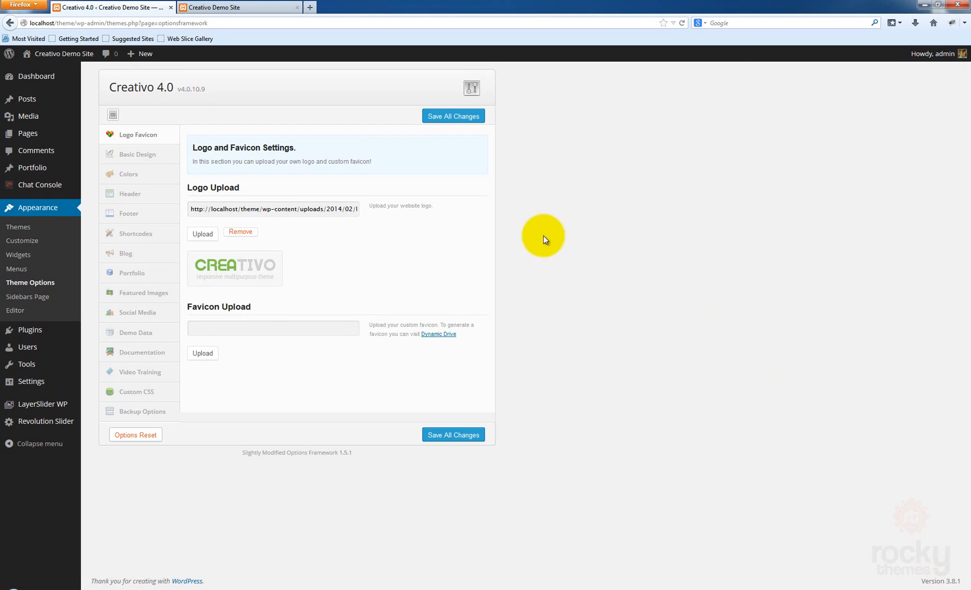
Leave the theme options and go to the Creativo Demo Site front page to check the logo
click(453, 115)
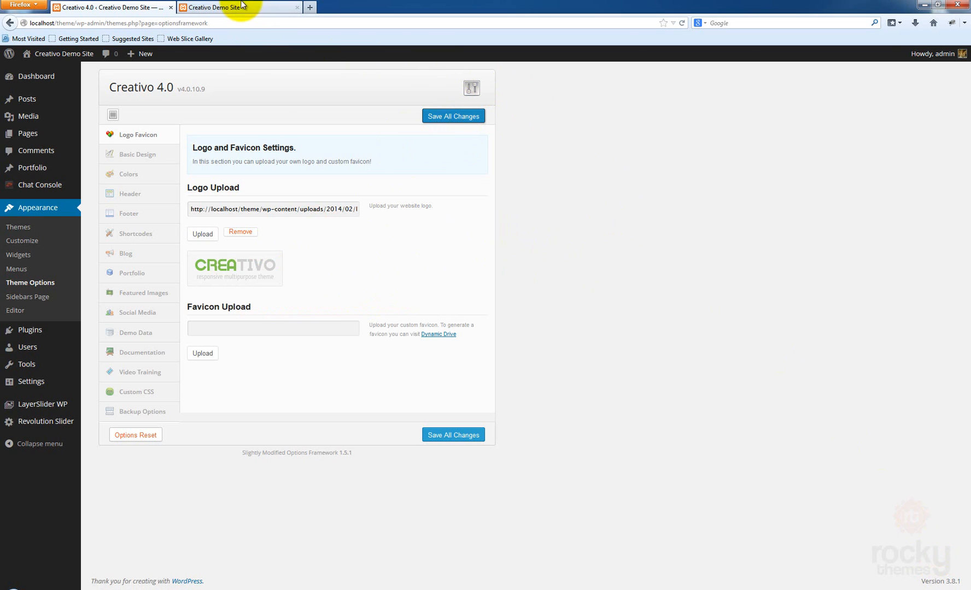
click(213, 6)
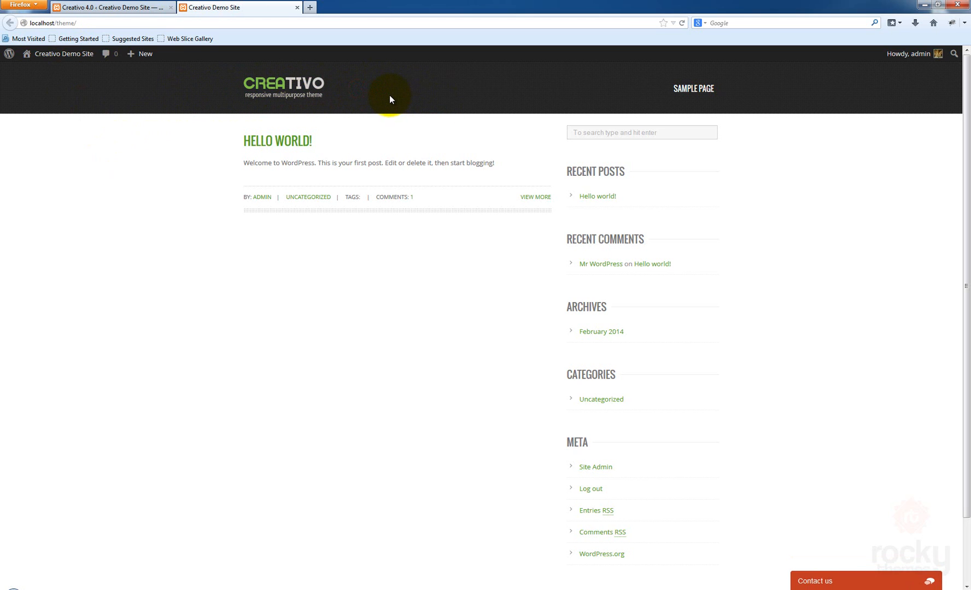
Scroll the front page down to the footer with the Creativo 4.0 by RockyThemes credit
scroll(down, 3)
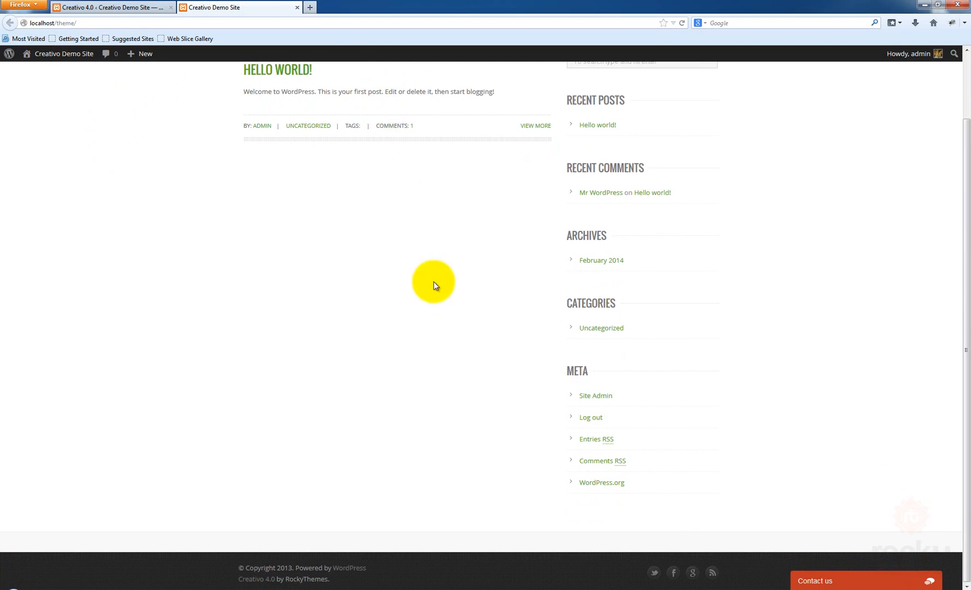